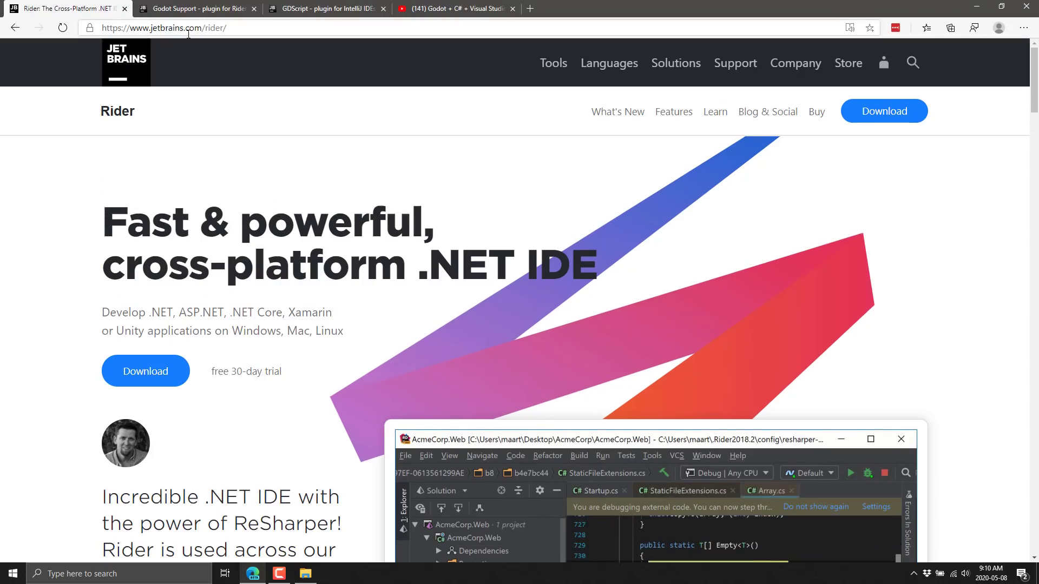
Step: Bring up the 'Godot Support - plugin for Rider' page in Edge
key("f11")
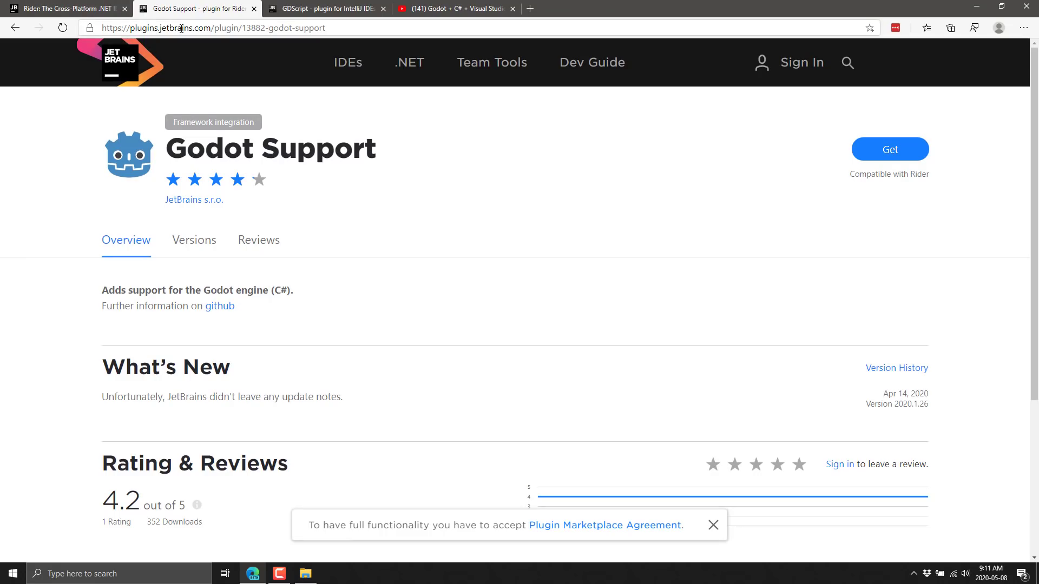
Step: Show the Godot Support page full screen and highlight the 'JetBrains s.r.o.' vendor name
key("F11")
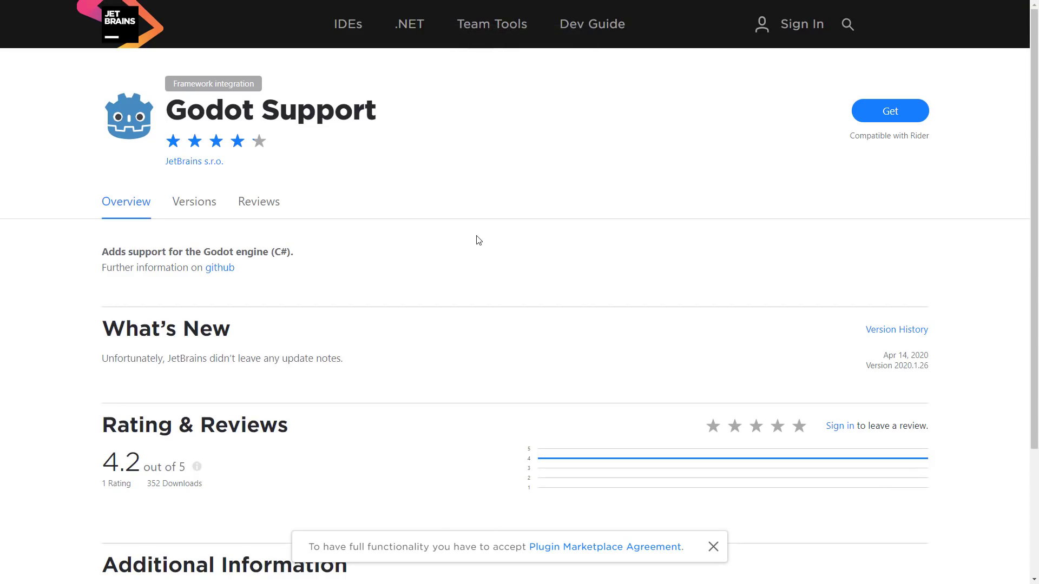
mouse_move(289, 306)
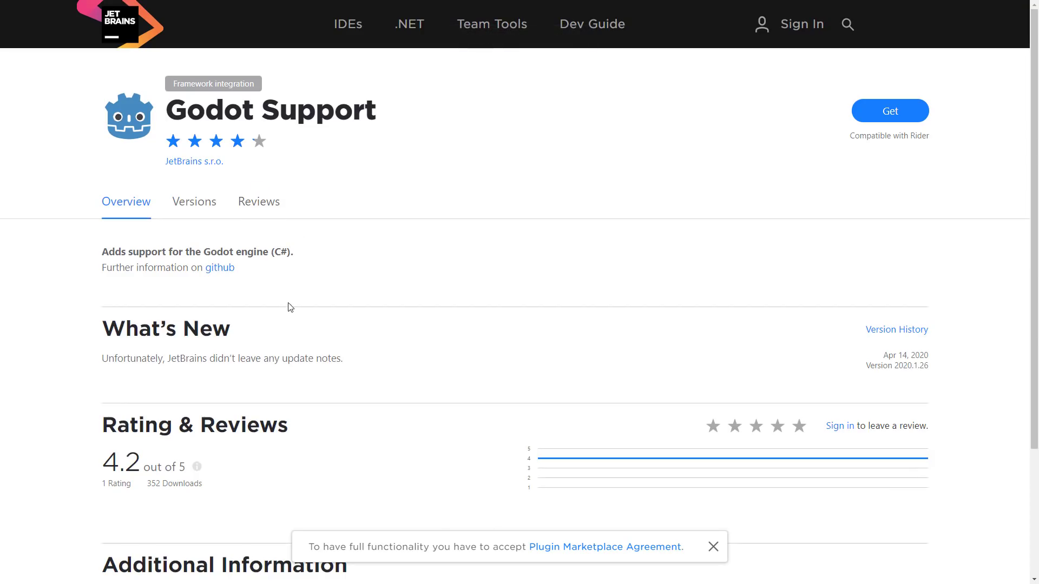
double_click(194, 161)
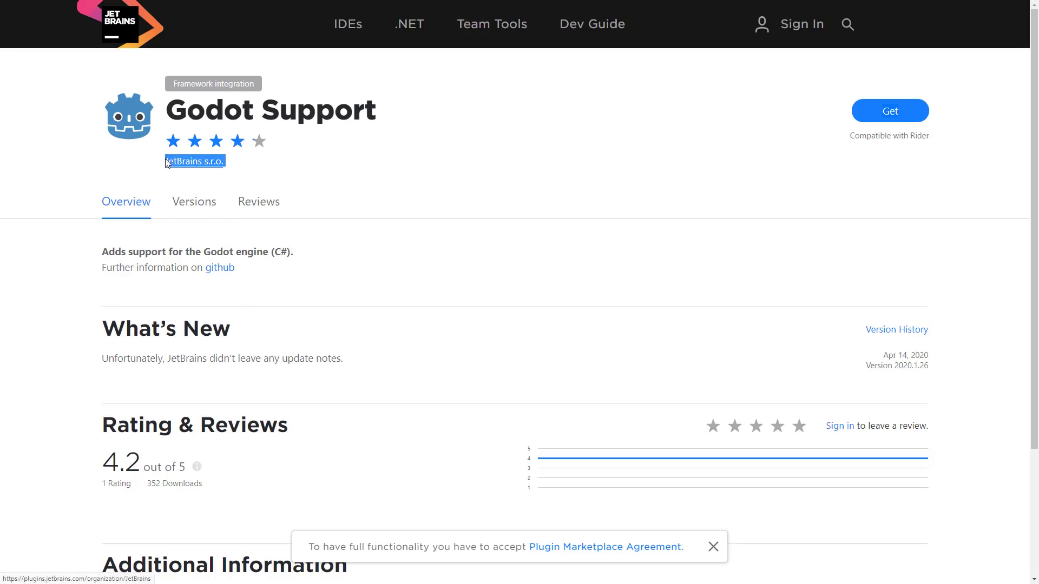
mouse_move(527, 215)
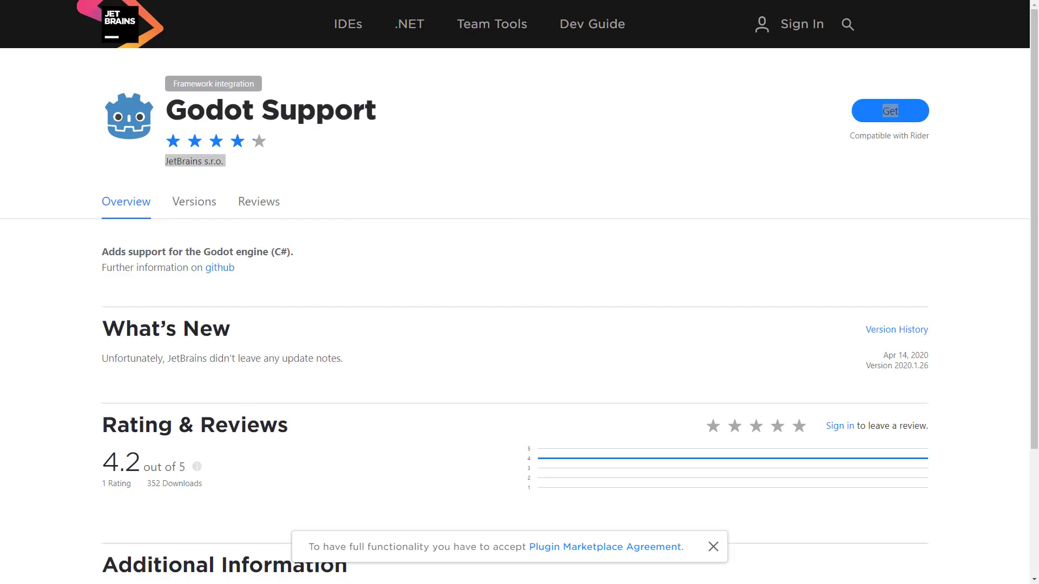
mouse_move(63, 271)
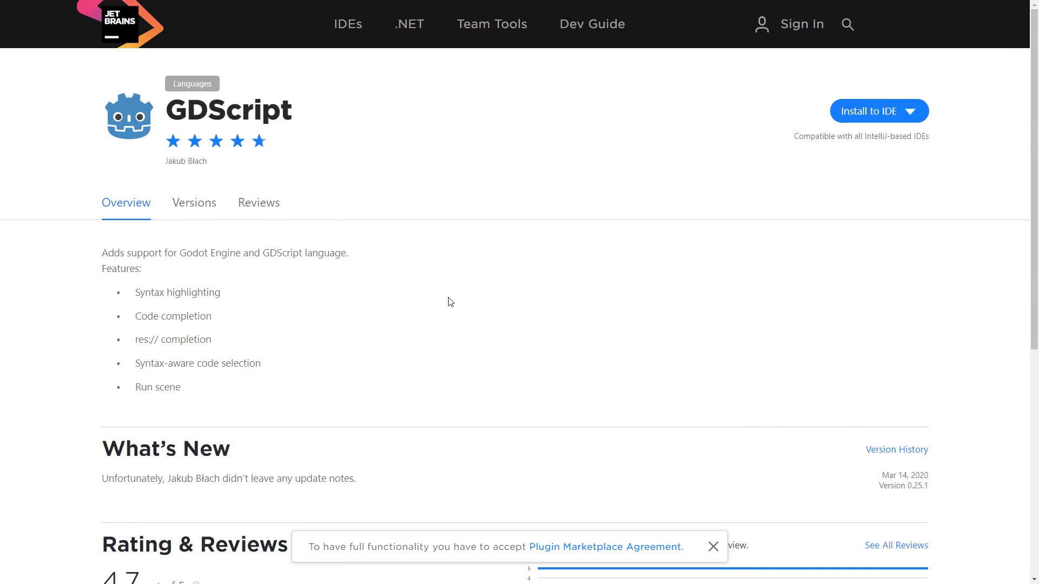
mouse_move(941, 117)
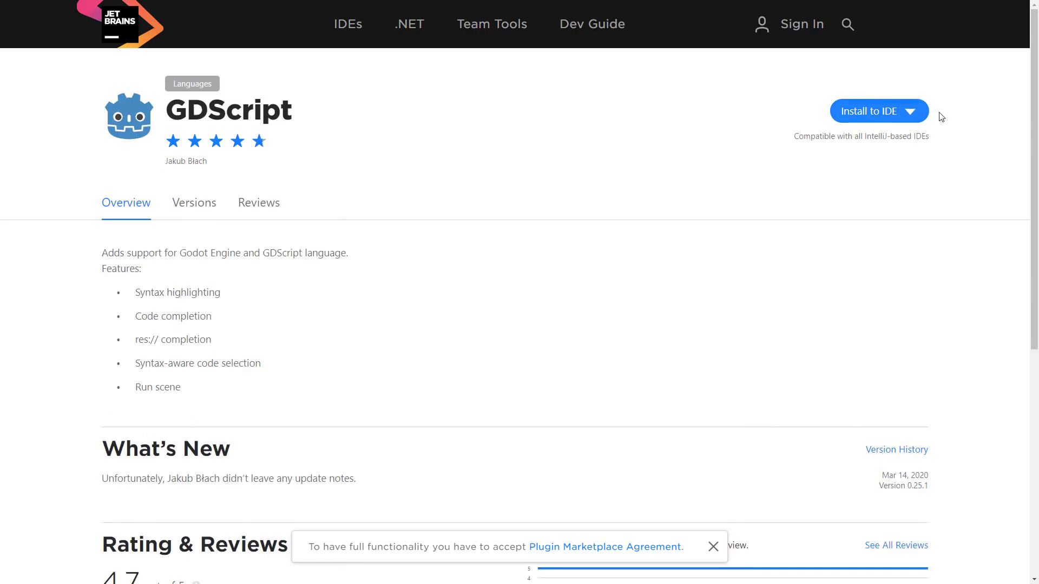
mouse_move(892, 148)
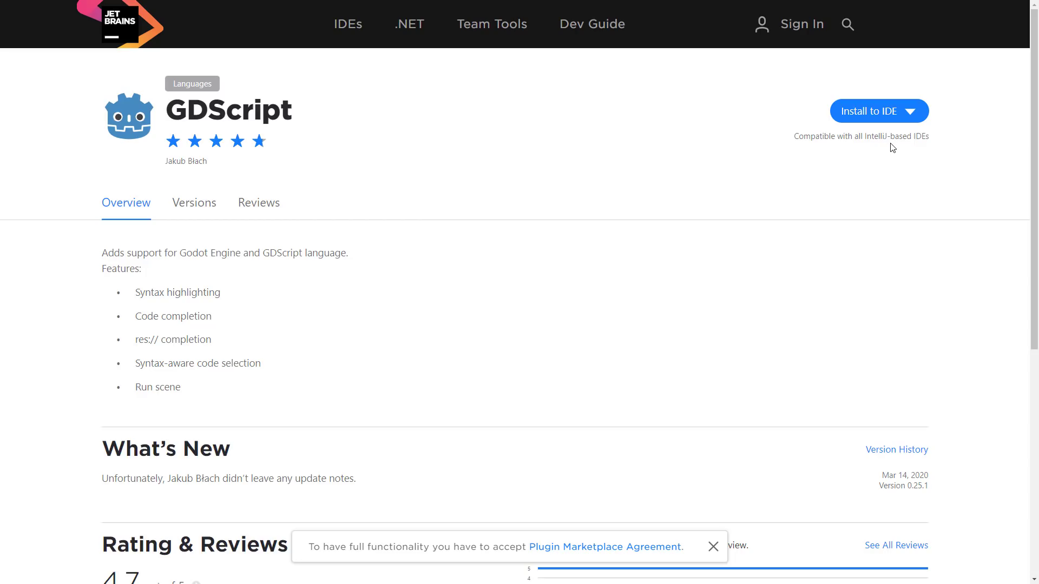
mouse_move(257, 122)
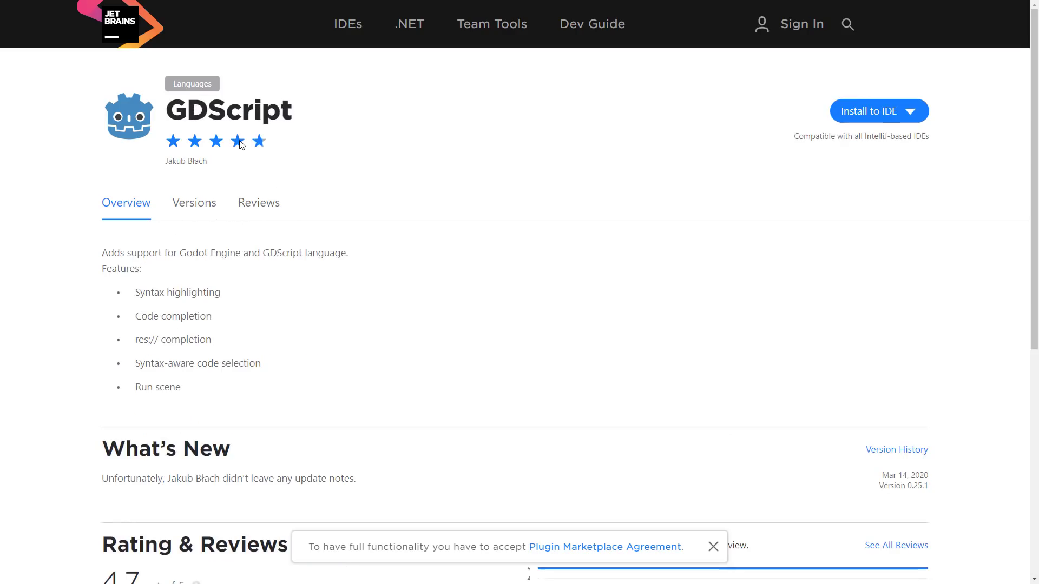
mouse_move(754, 258)
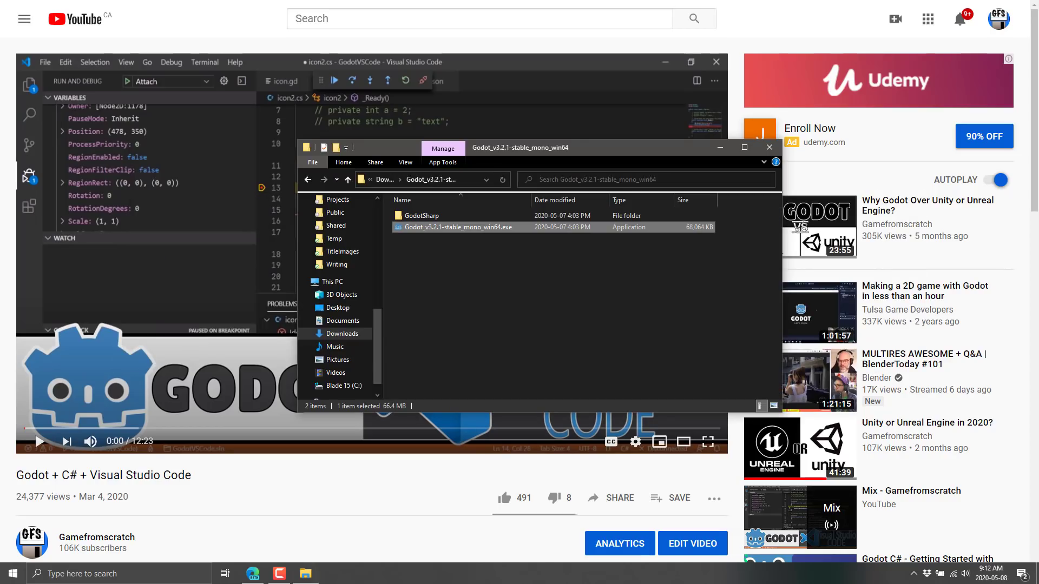
mouse_move(486, 200)
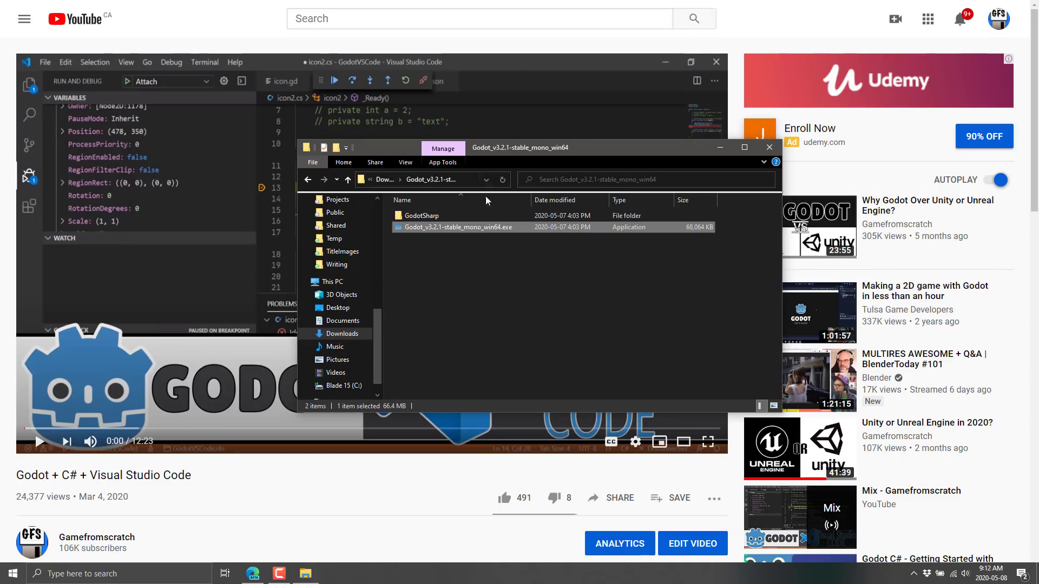
Step: Launch Godot mono, create project YTDemo in a new c:\temp\YTDemo folder and open it
double_click(458, 227)
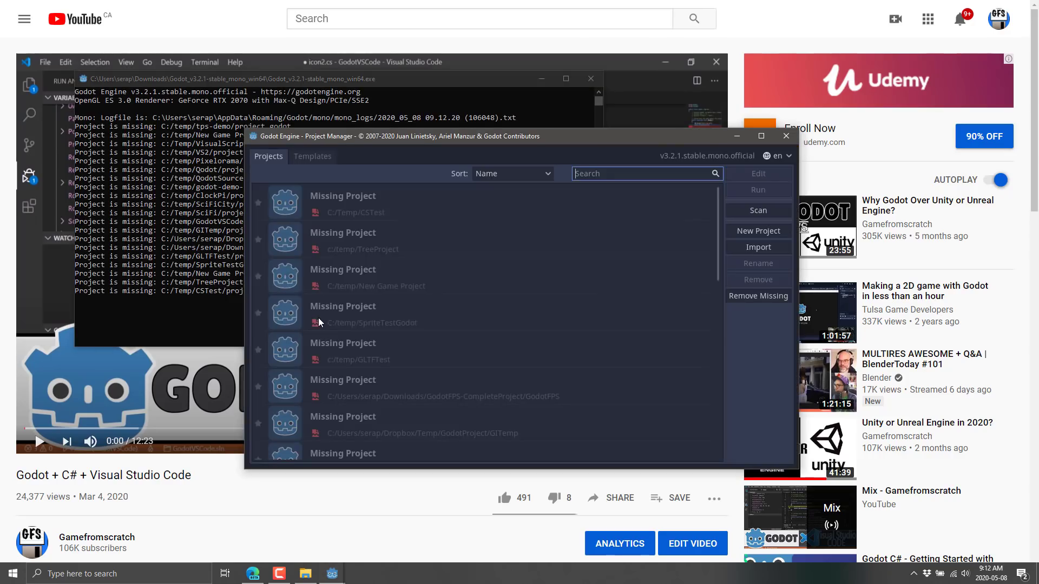
left_click(758, 230)
type("YT")
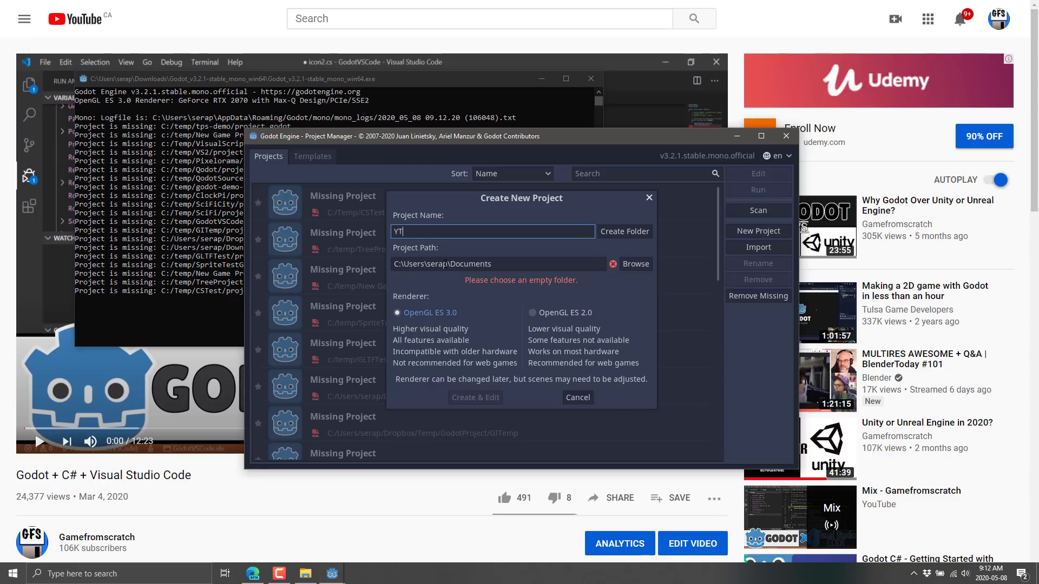
type("Demo")
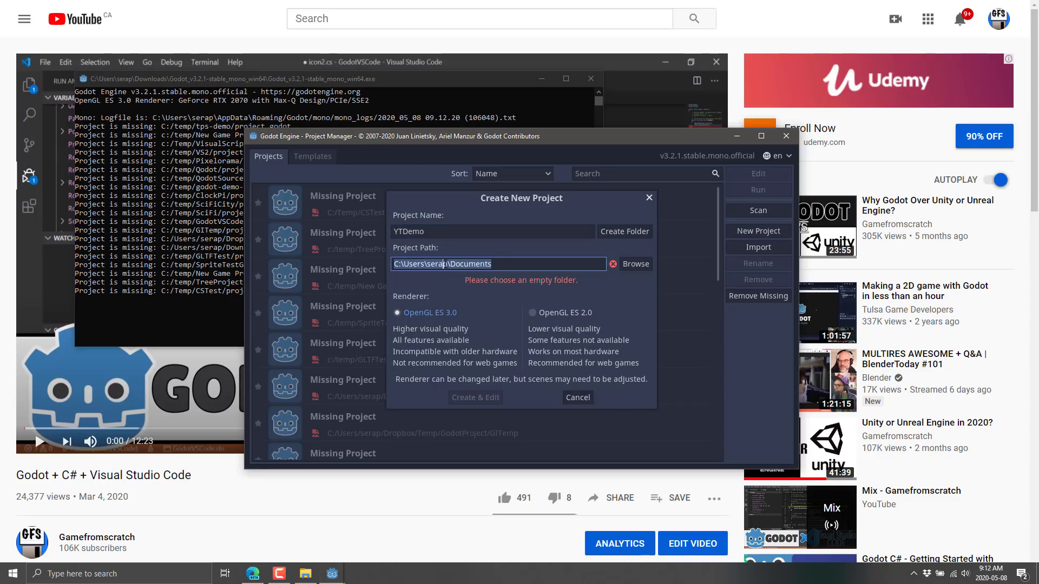
type("c:\\temp")
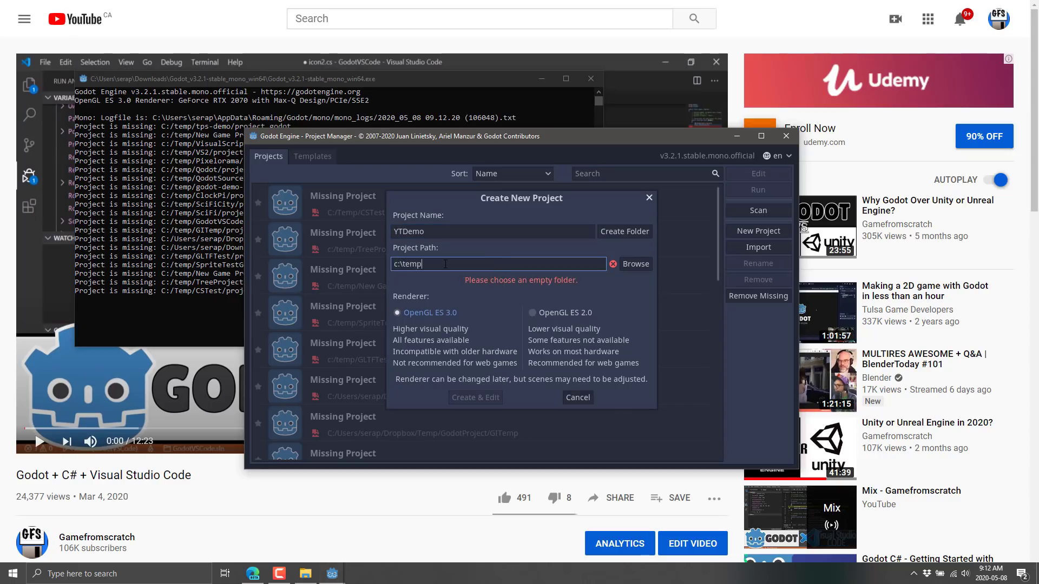
left_click(623, 231)
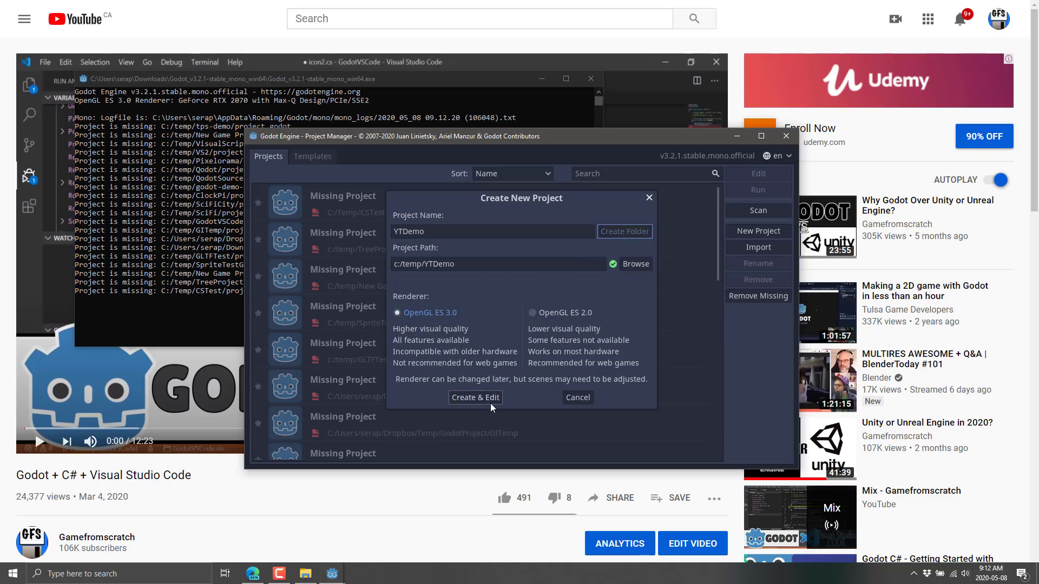
left_click(475, 396)
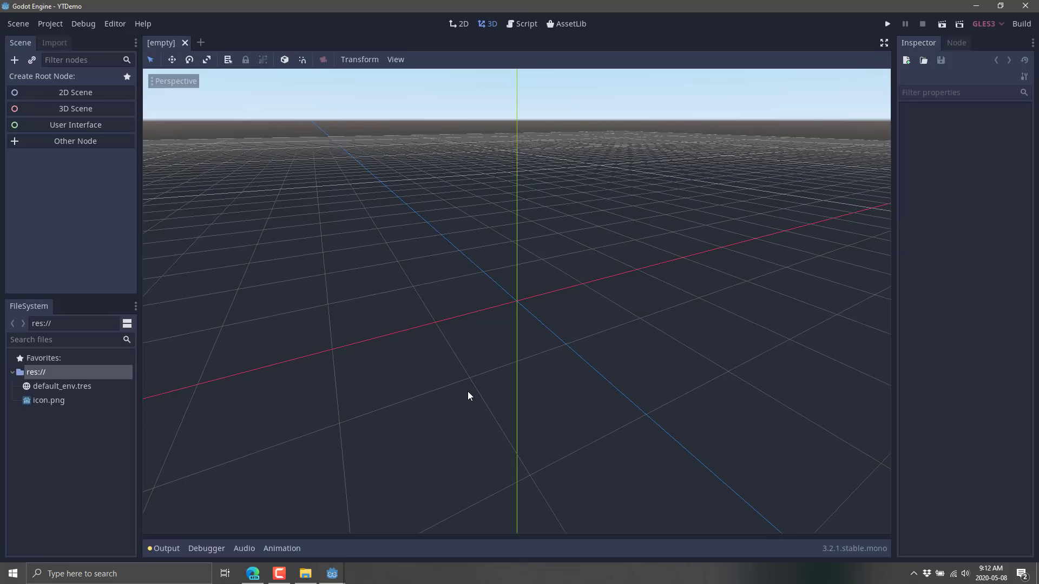
Step: Start a 2D scene with the icon sprite and attach a new C# script, icon.cs
left_click(75, 92)
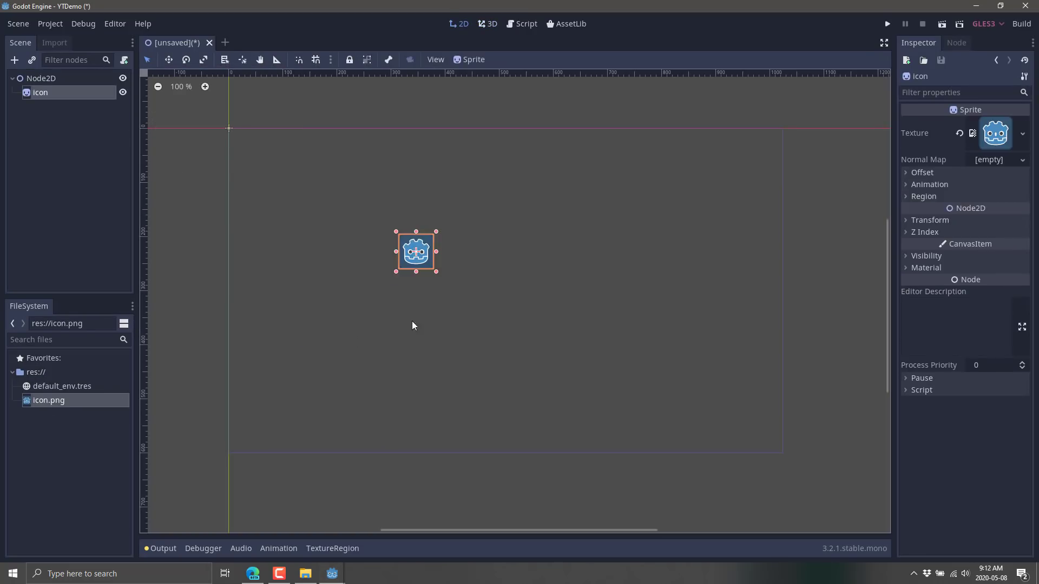
right_click(41, 92)
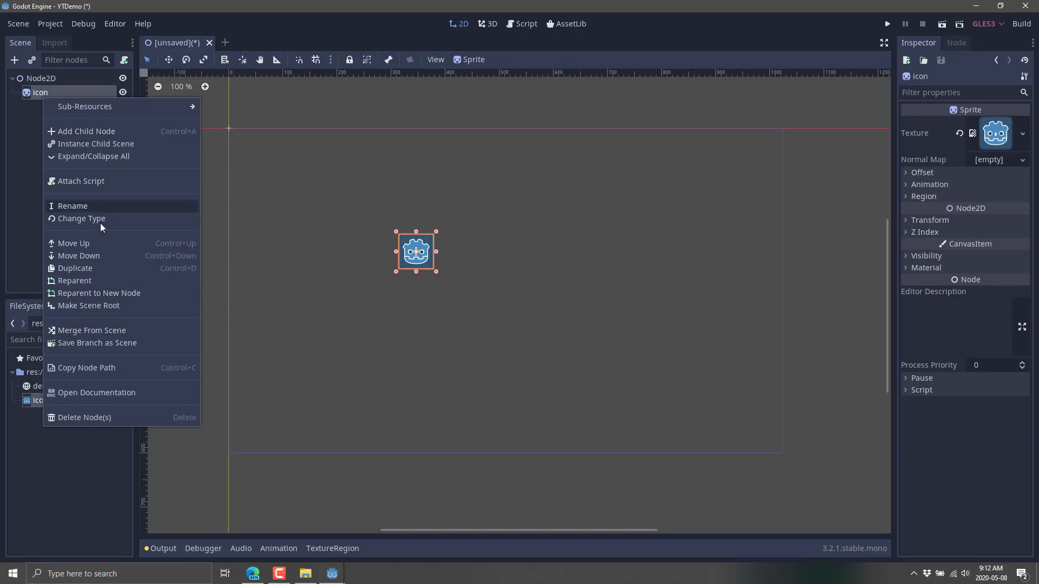
left_click(81, 181)
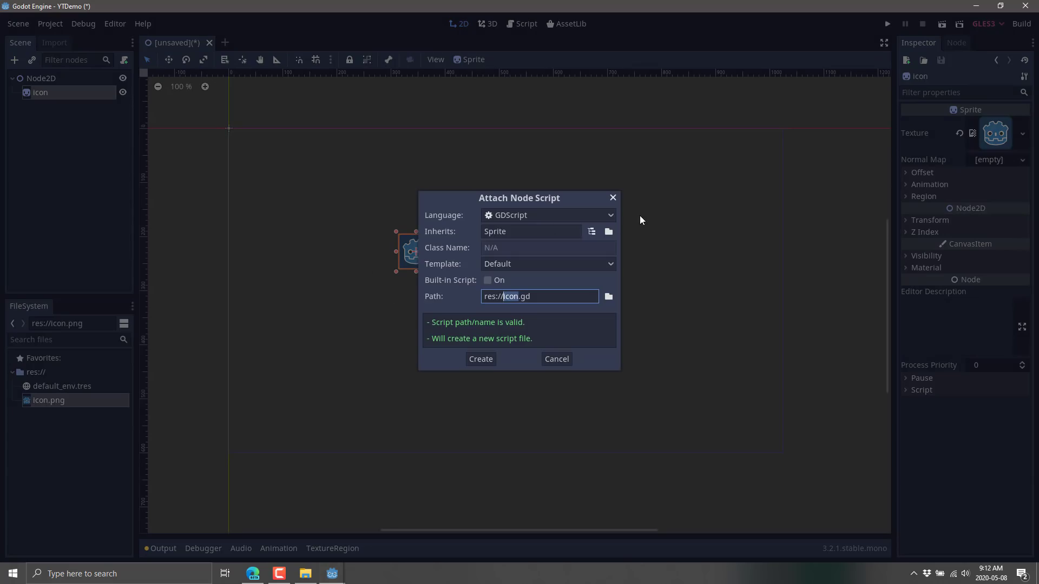
left_click(546, 215)
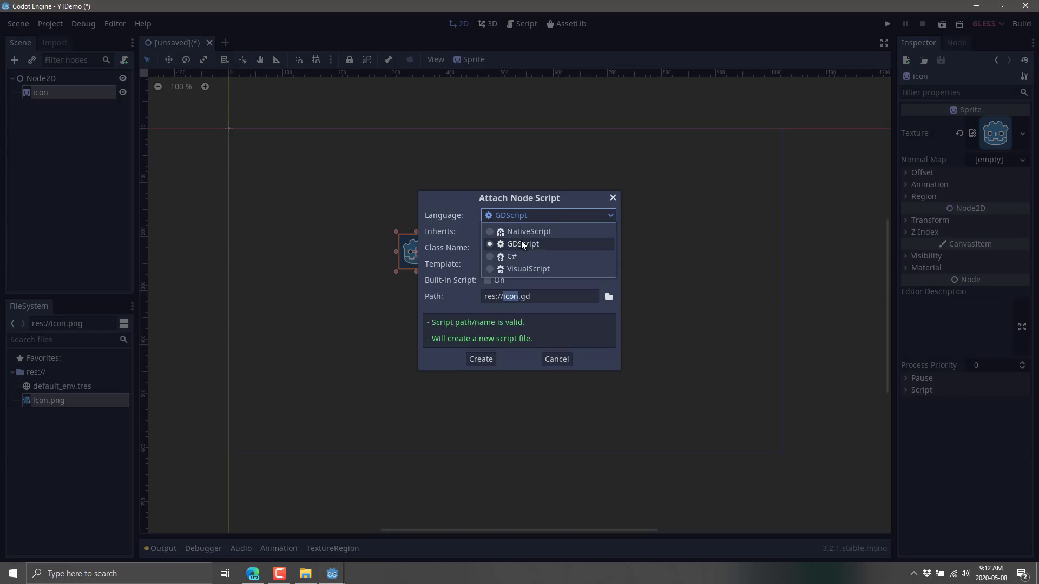
left_click(511, 256)
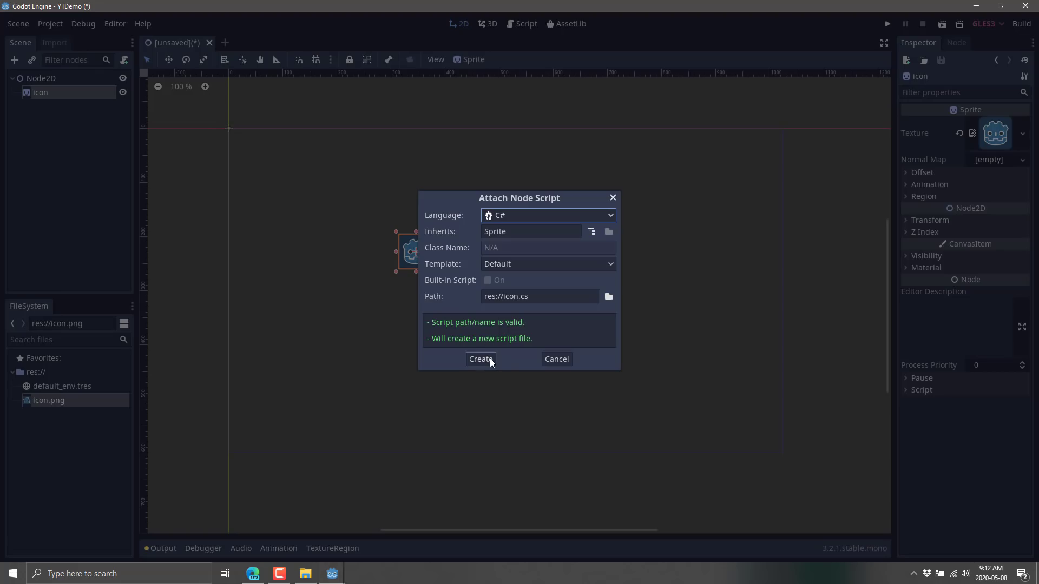
left_click(480, 359)
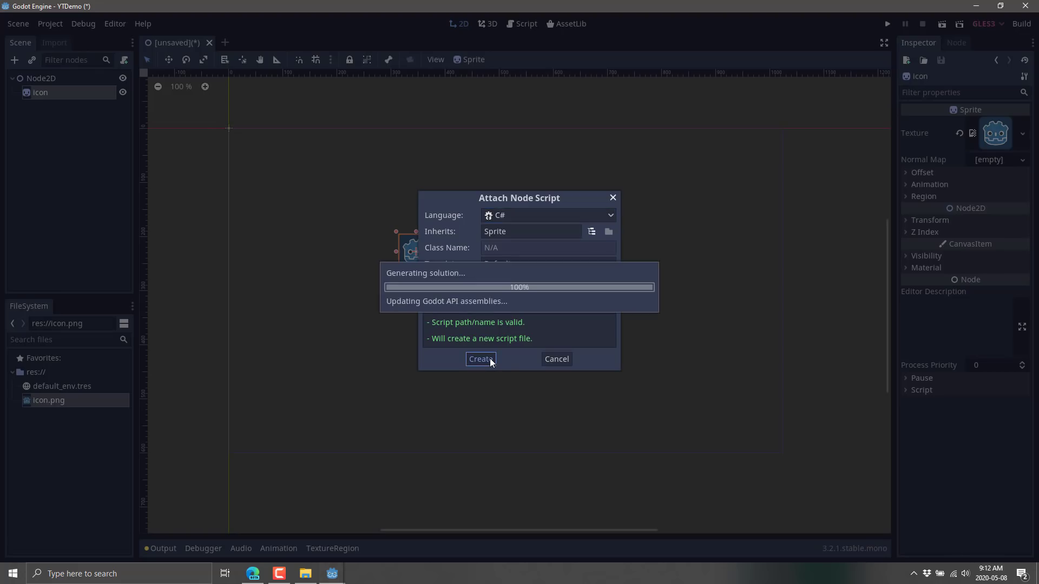
left_click(480, 359)
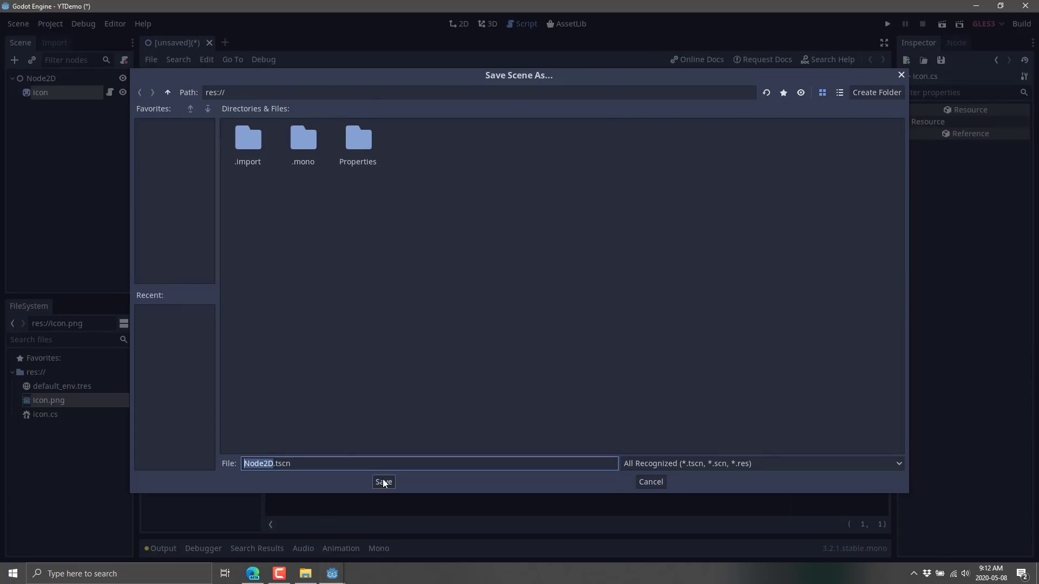
Step: Run the game with Node2D.tscn as the main scene, then close its window
left_click(384, 481)
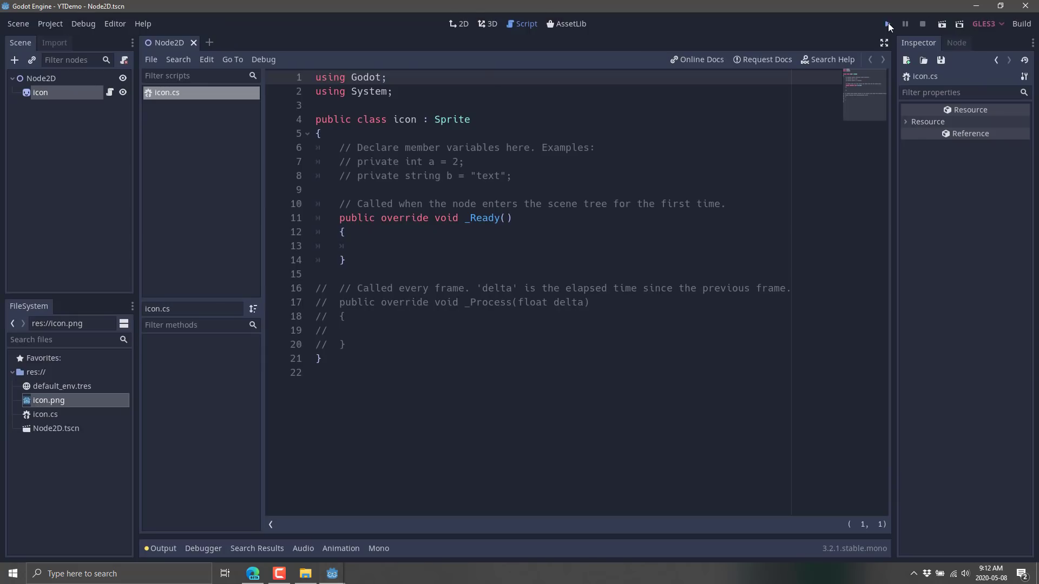
left_click(886, 24)
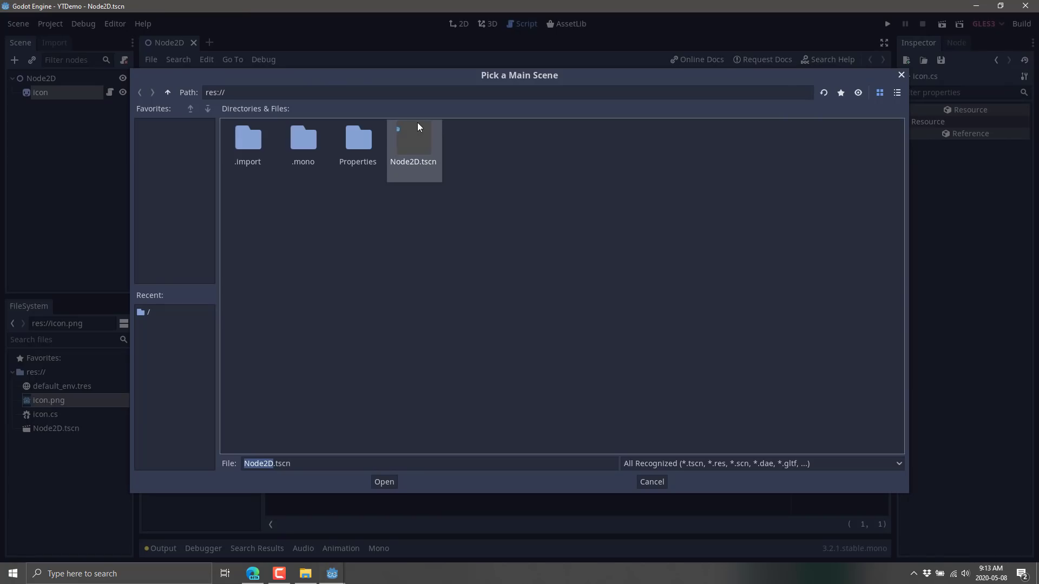
left_click(383, 482)
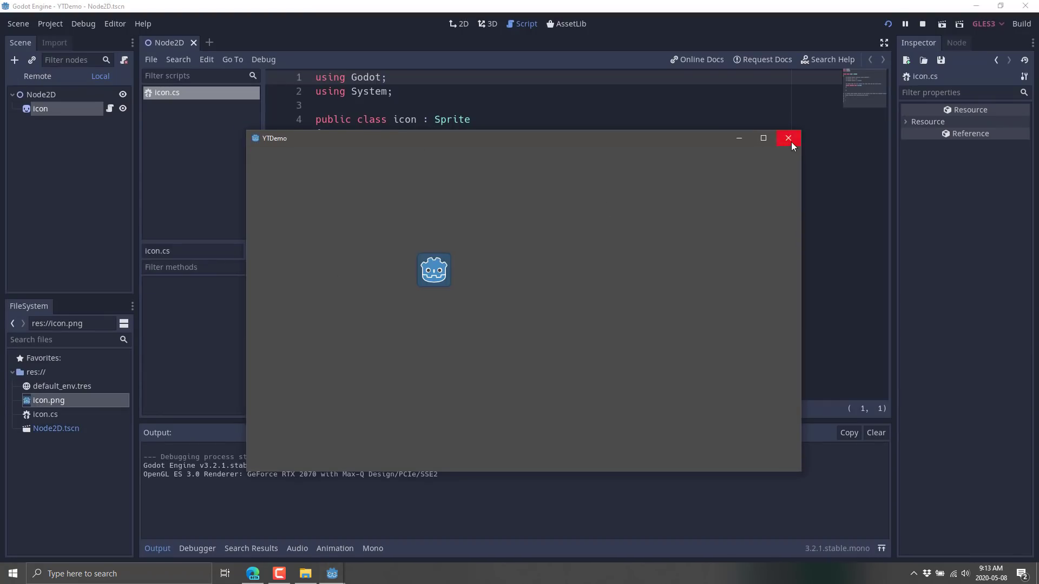
left_click(788, 138)
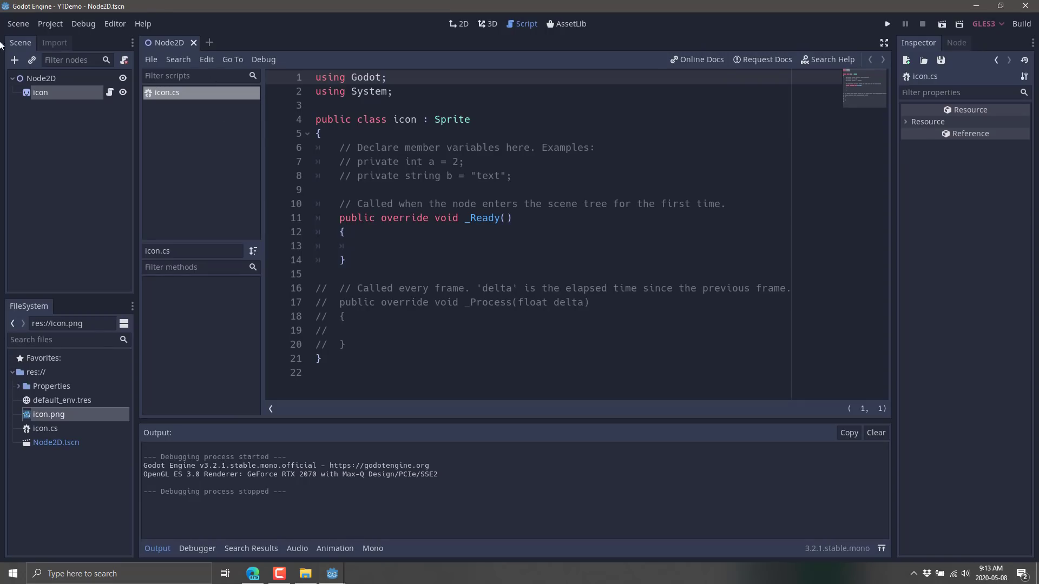
Step: Check Wait For Debugger under Mono > Debugger Agent in Project Settings
left_click(50, 23)
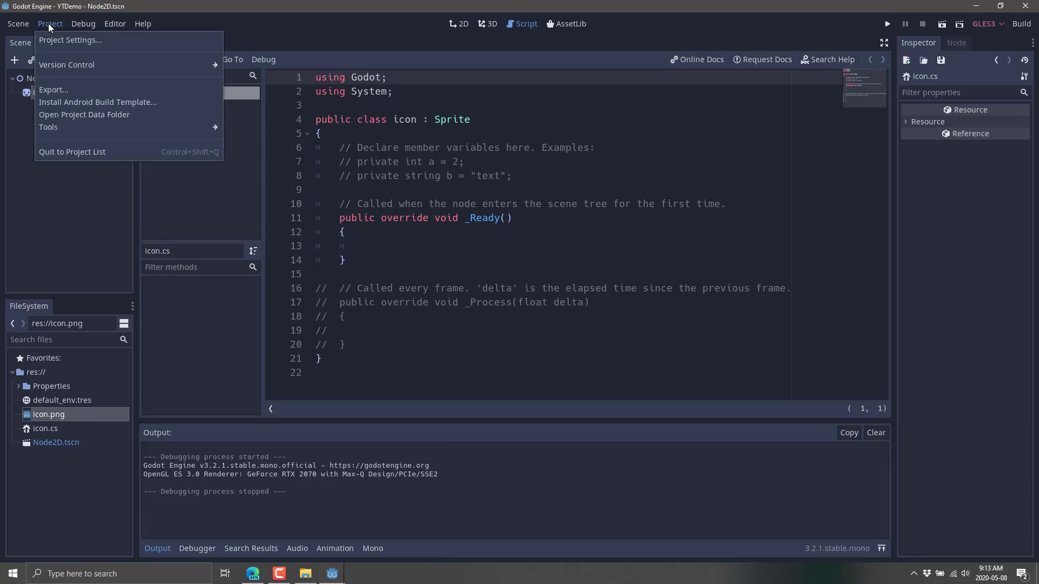
left_click(70, 39)
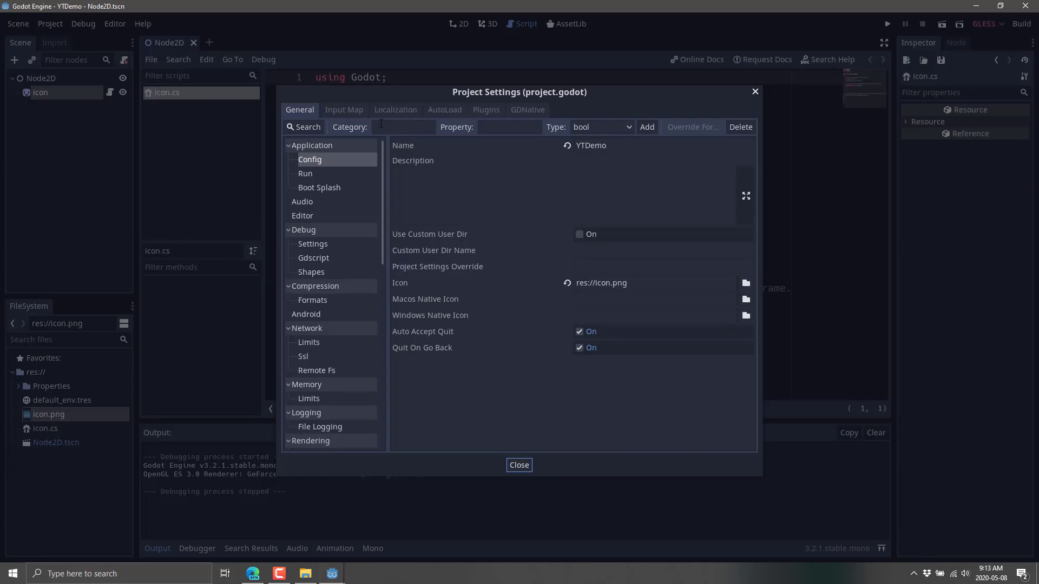
scroll("down", 3)
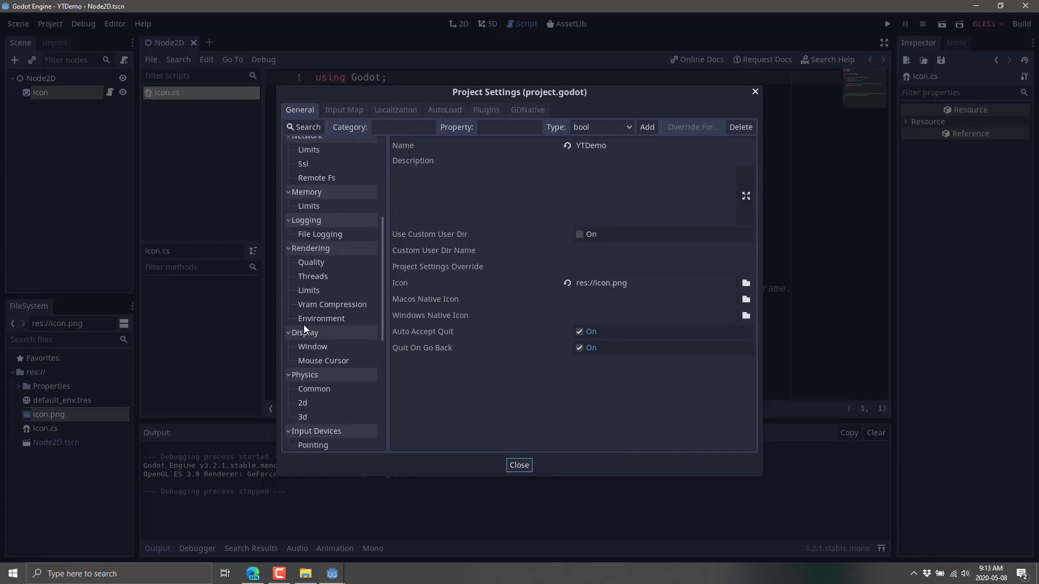
scroll("down", 3)
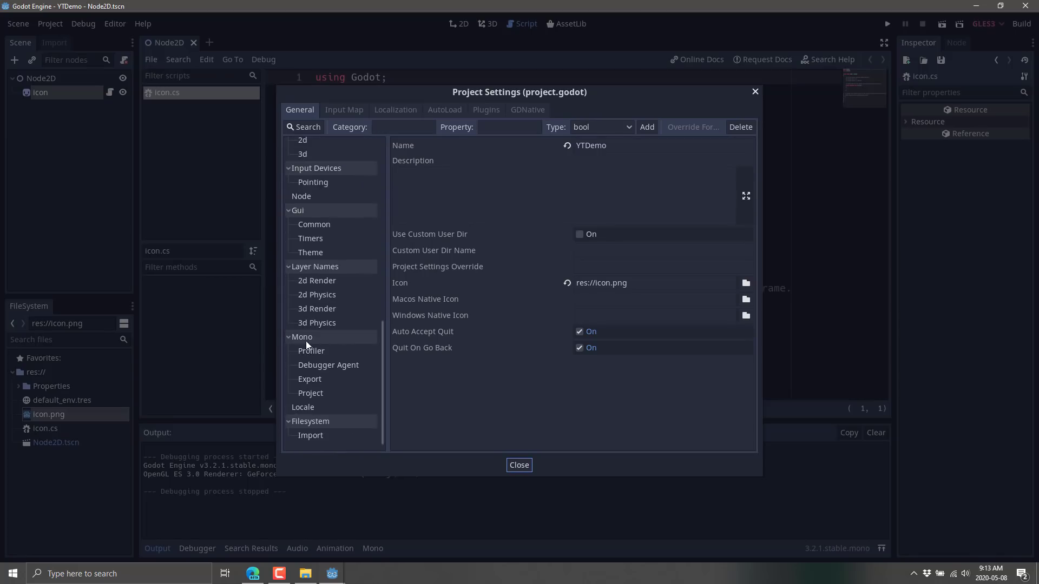
left_click(328, 365)
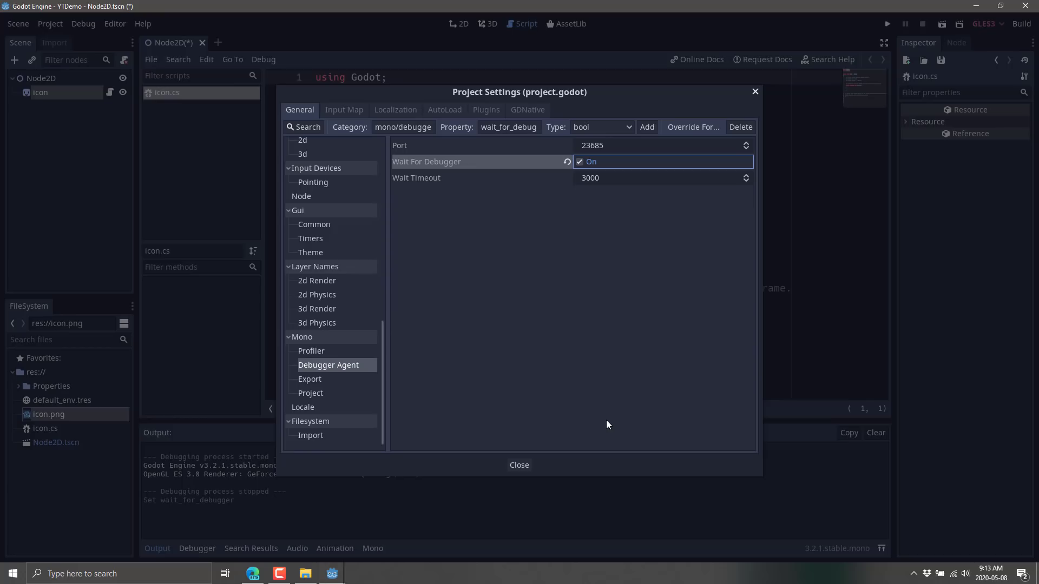
left_click(518, 464)
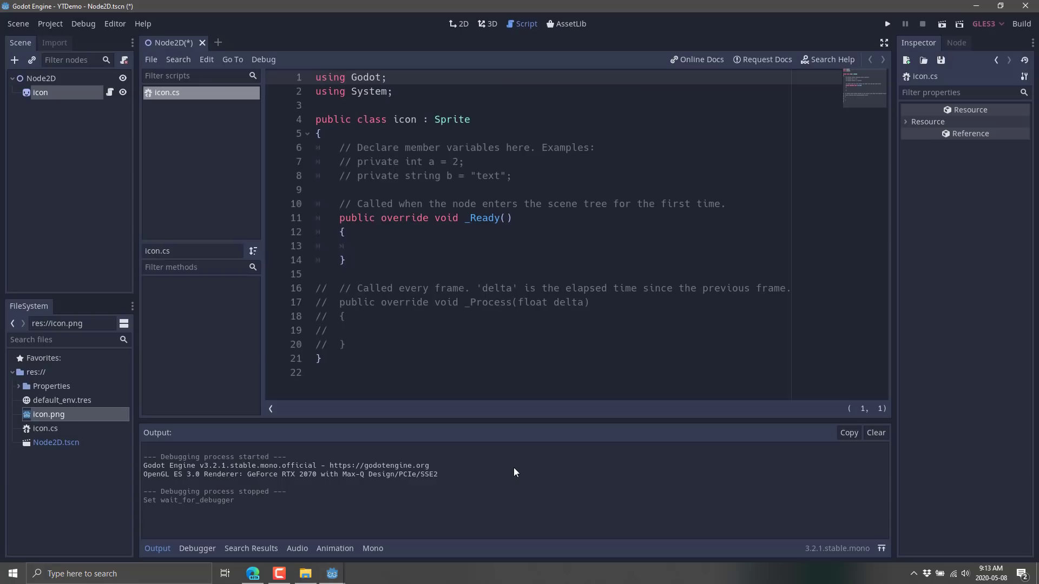
mouse_move(51, 386)
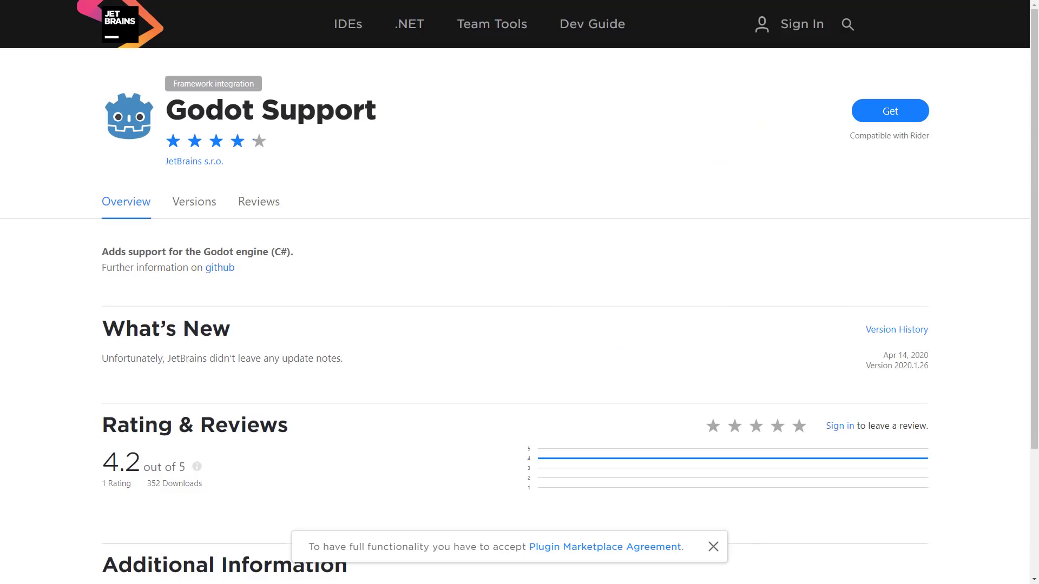
mouse_move(819, 115)
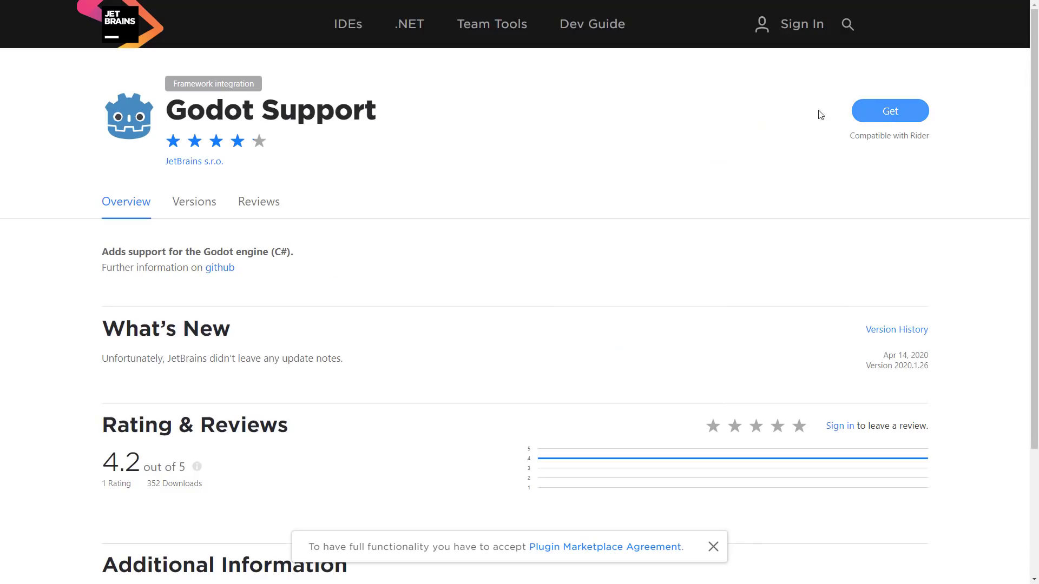
mouse_move(562, 263)
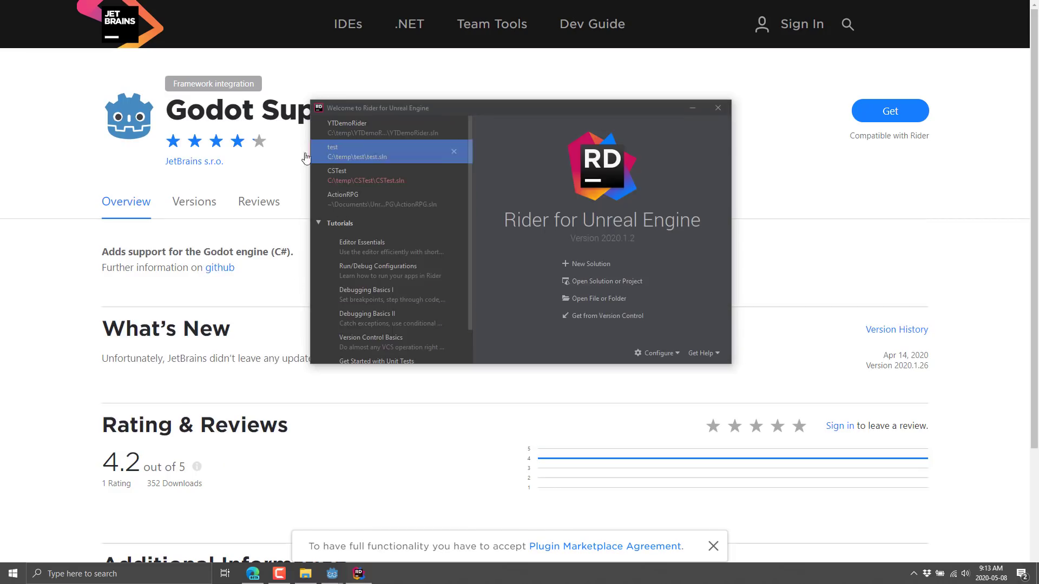
Step: Open YTDemo.sln from the c:/temp/YTDemo folder via Open Solution or Project
left_click(605, 281)
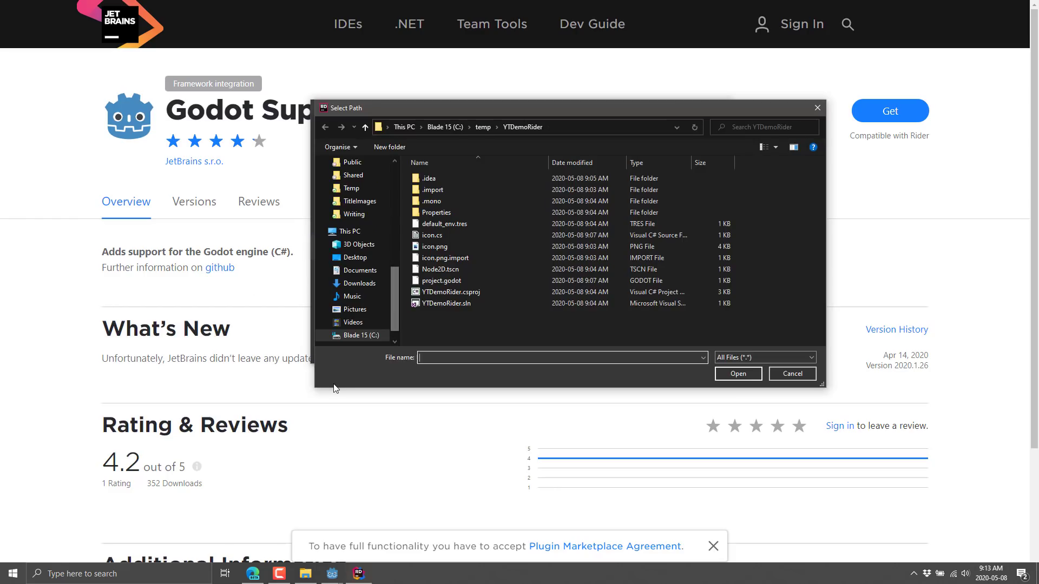
left_click(364, 127)
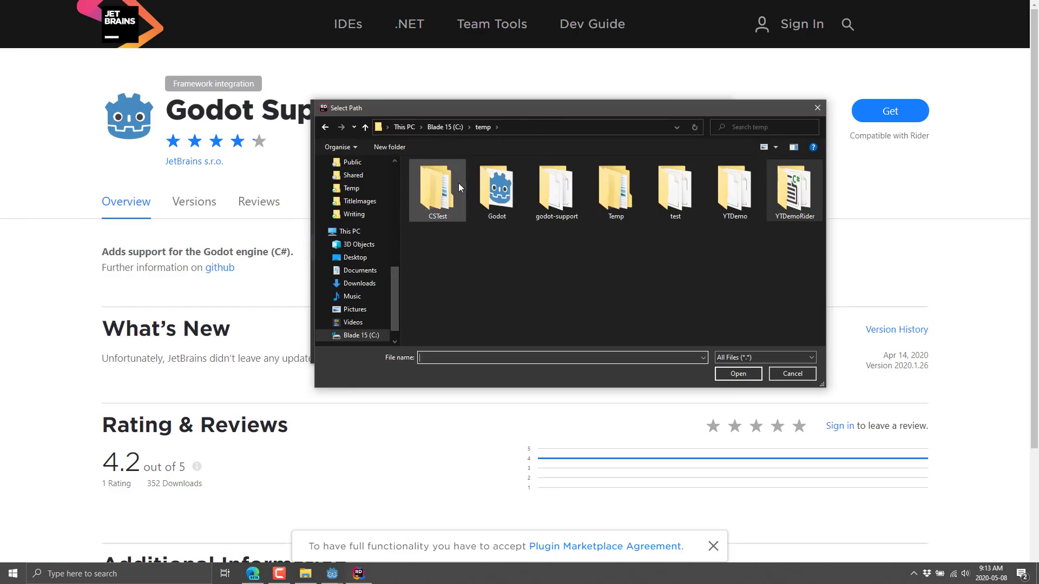
double_click(732, 191)
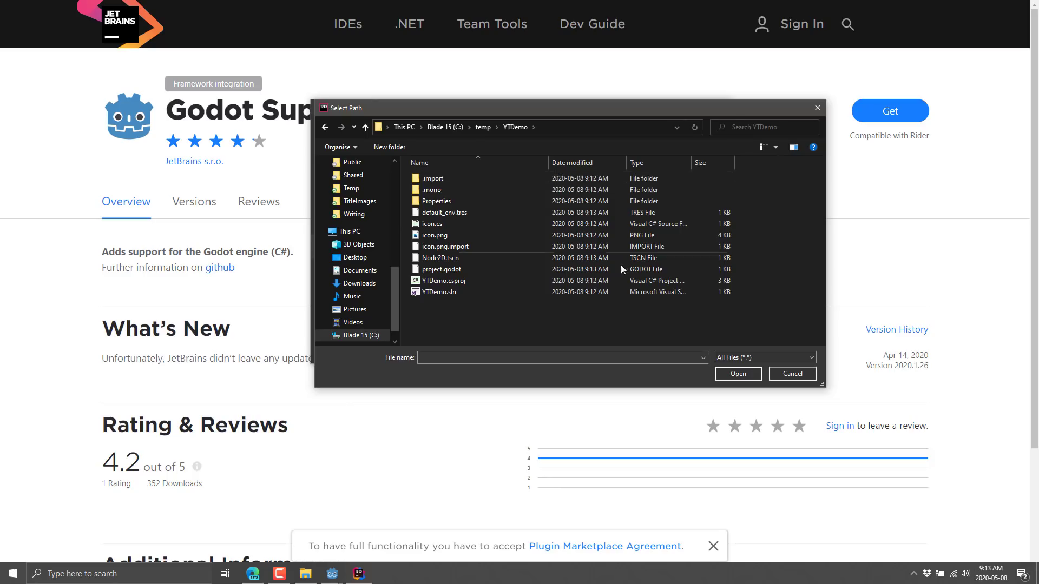
left_click(440, 292)
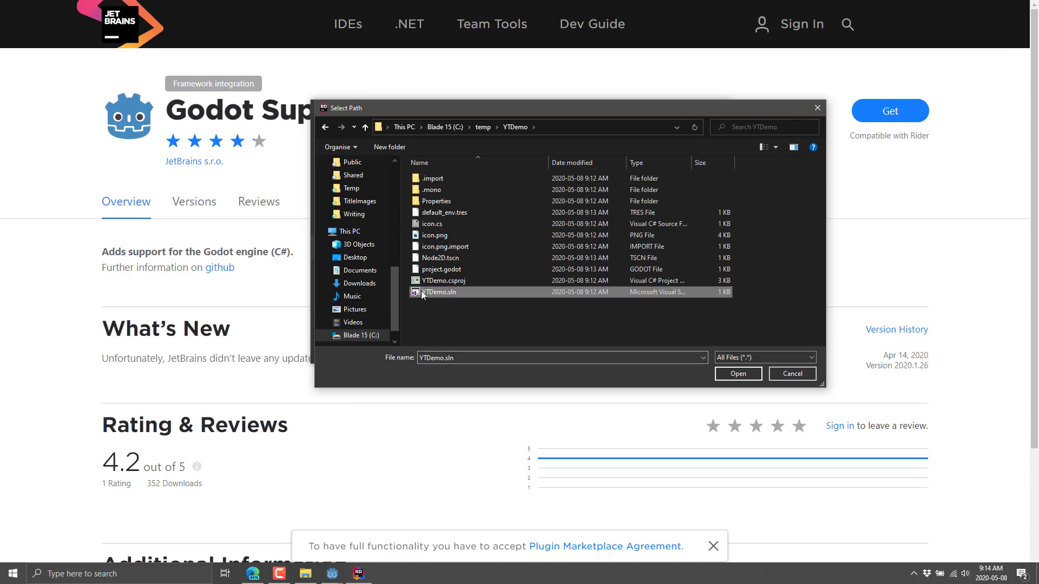
left_click(737, 374)
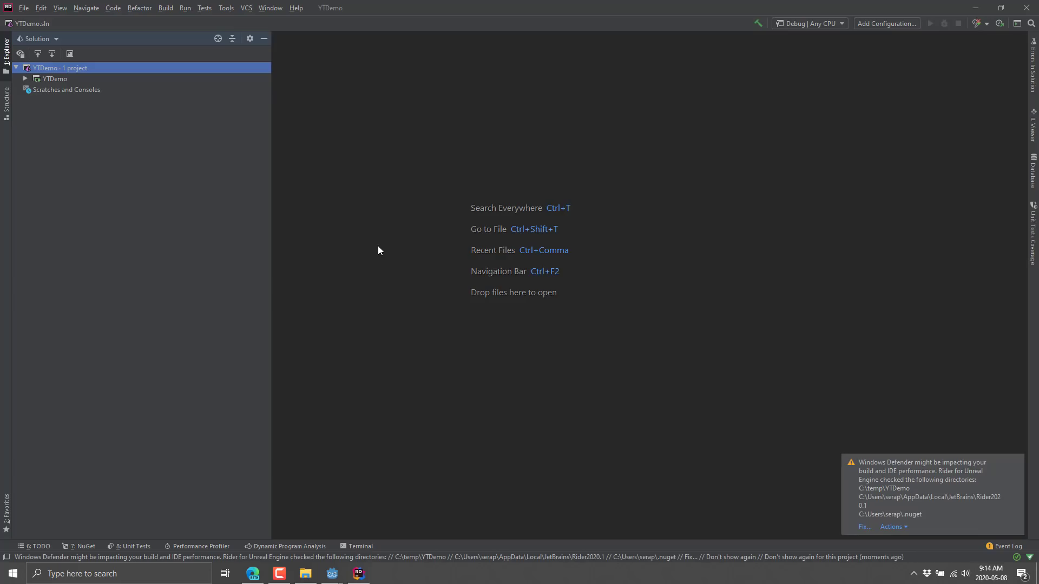
mouse_move(970, 472)
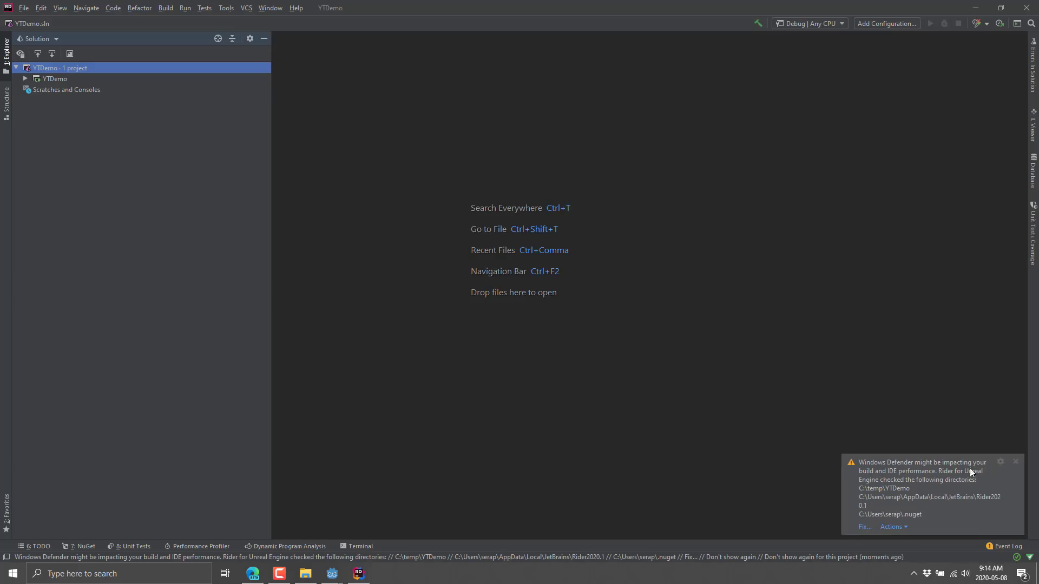
mouse_move(1014, 461)
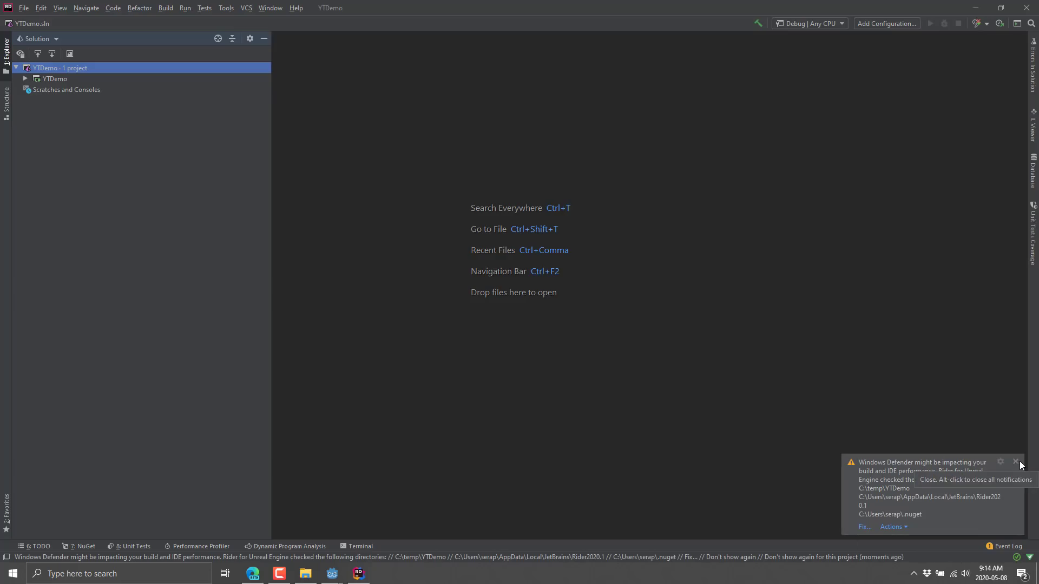
Step: Dismiss the Windows Defender notice and open icon.cs from the YTDemo project
left_click(1015, 461)
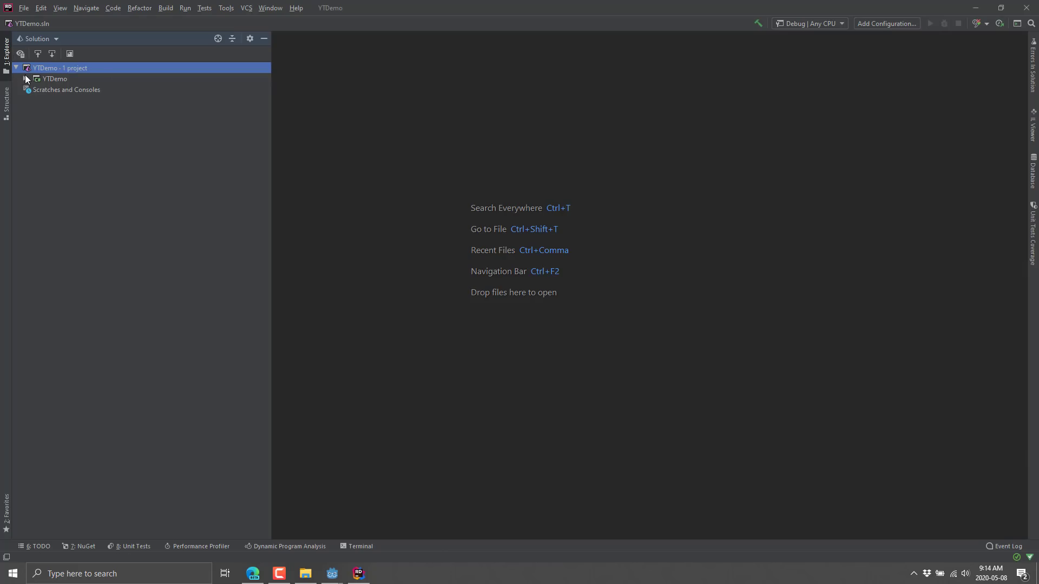
left_click(35, 77)
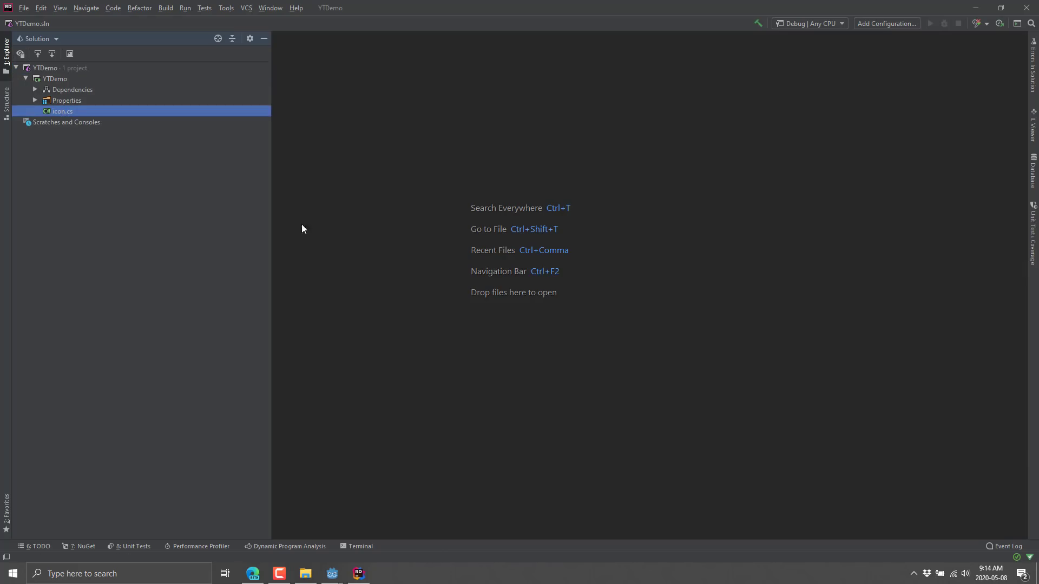
double_click(59, 110)
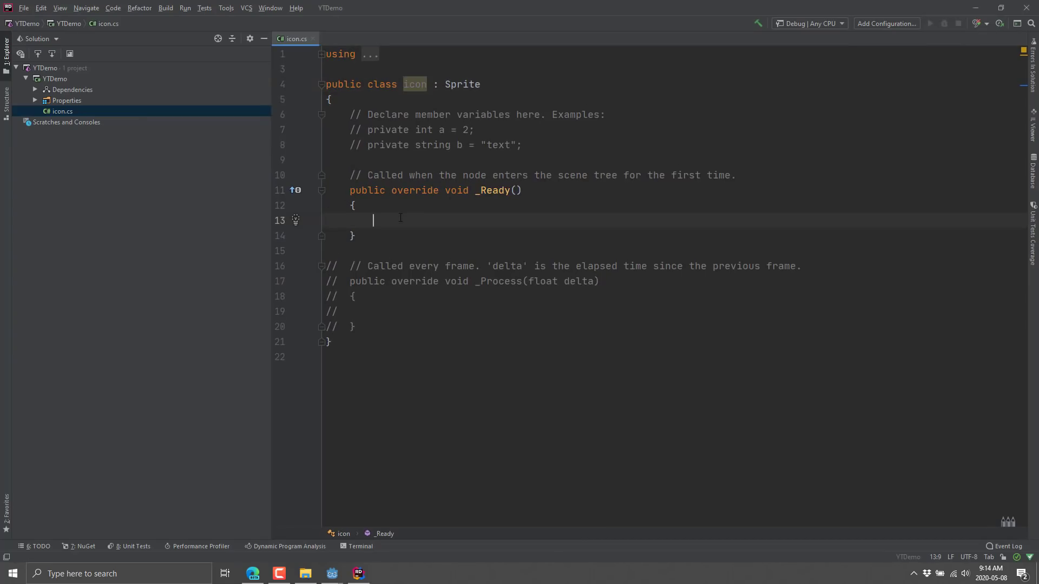
Step: Edit _Ready in icon.cs so its GD.Print call prints "Hello World"
type("this.")
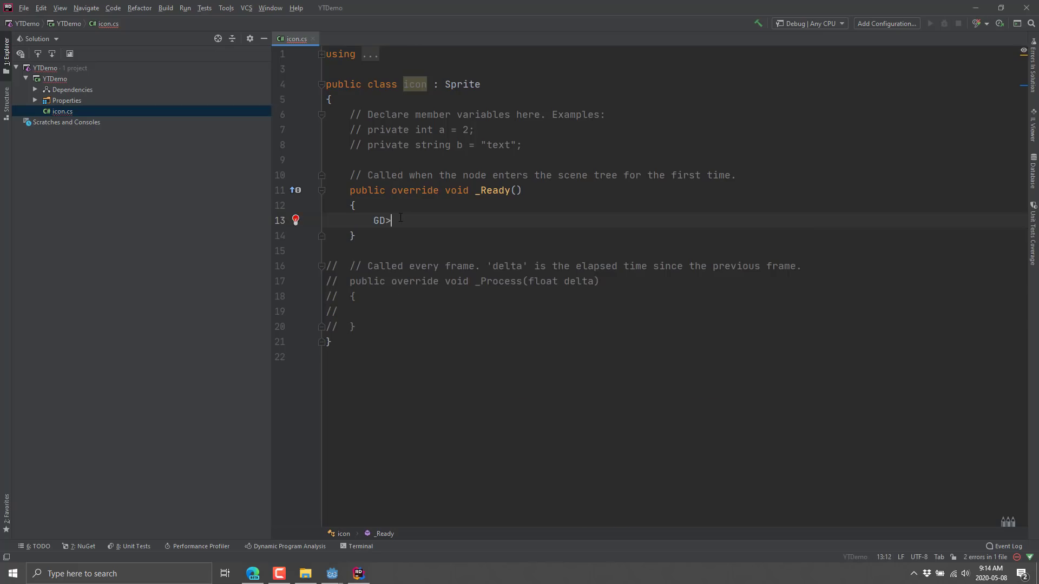
type(".")
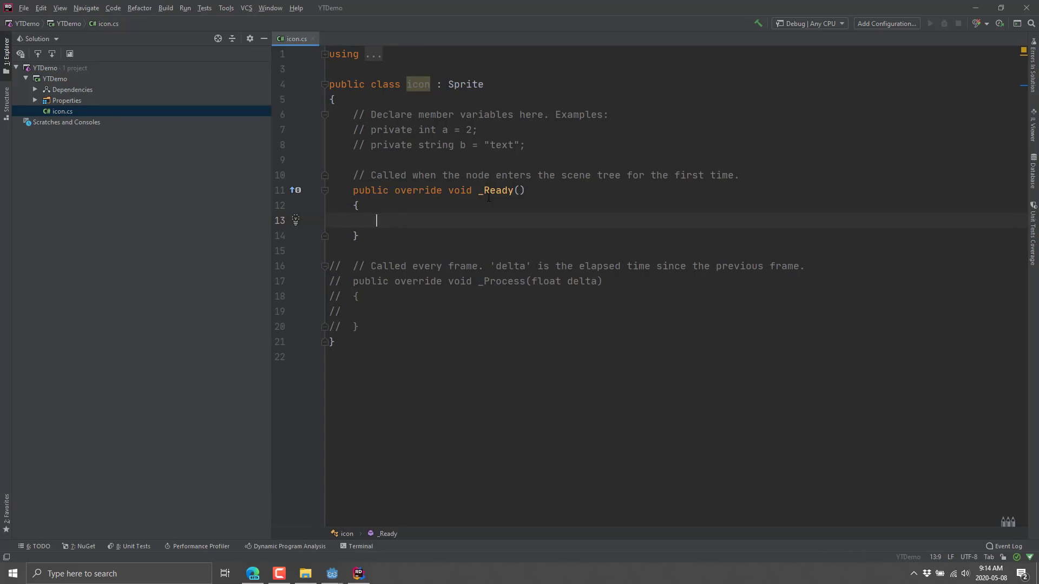
type("GD.Print(\"Hello\");")
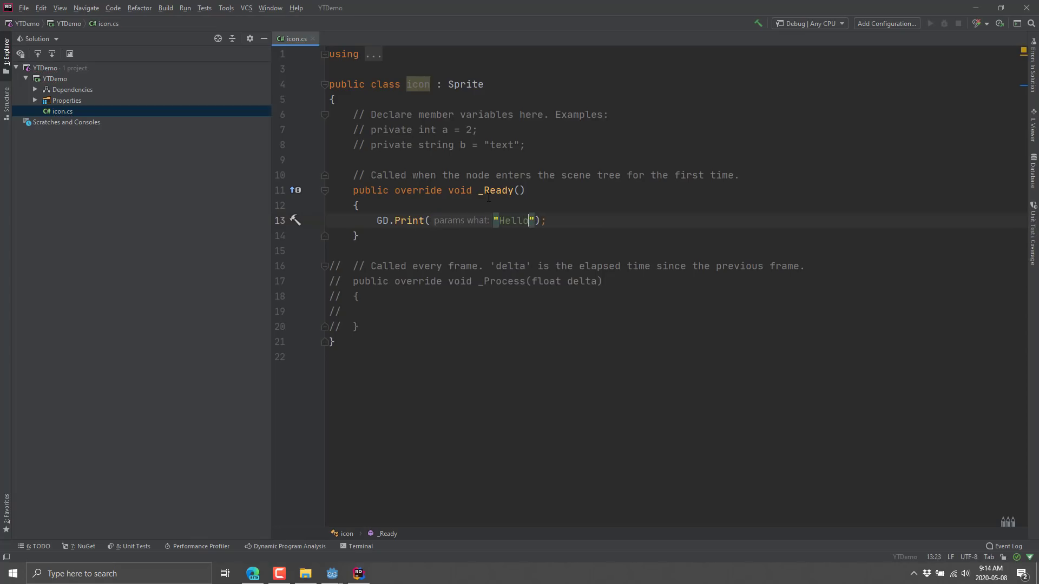
type("World")
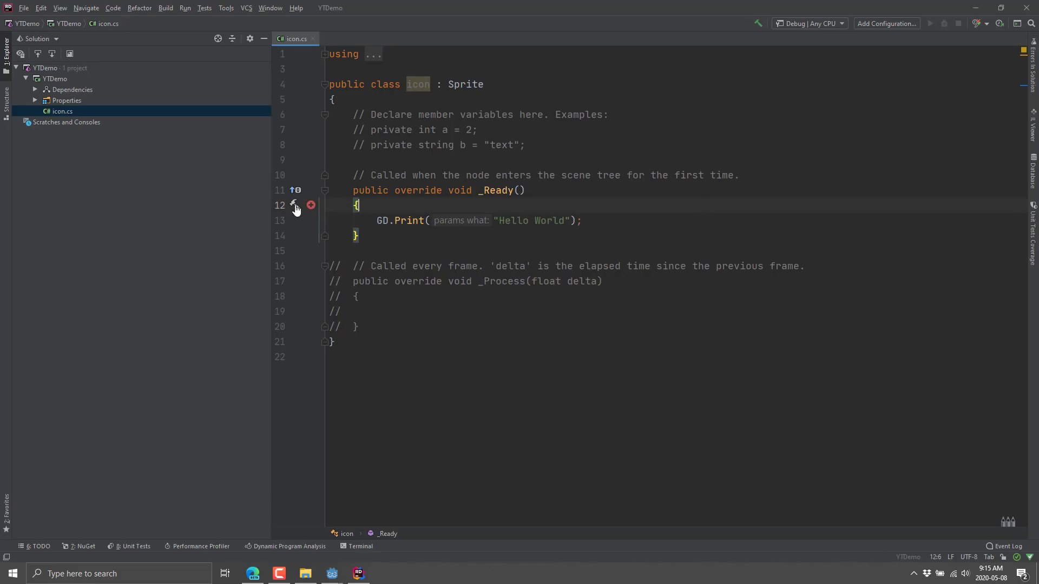
left_click(296, 206)
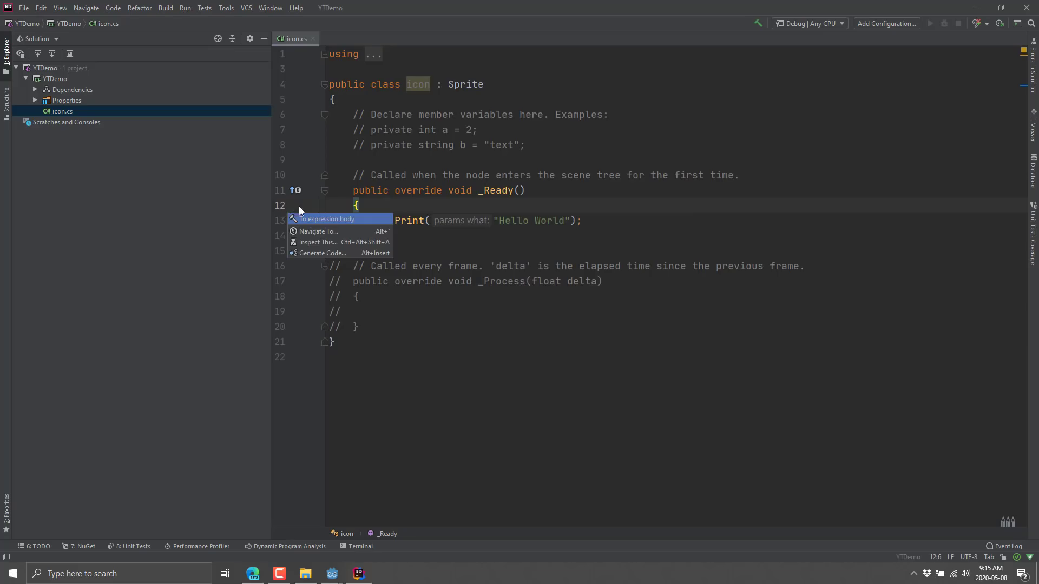
mouse_move(329, 231)
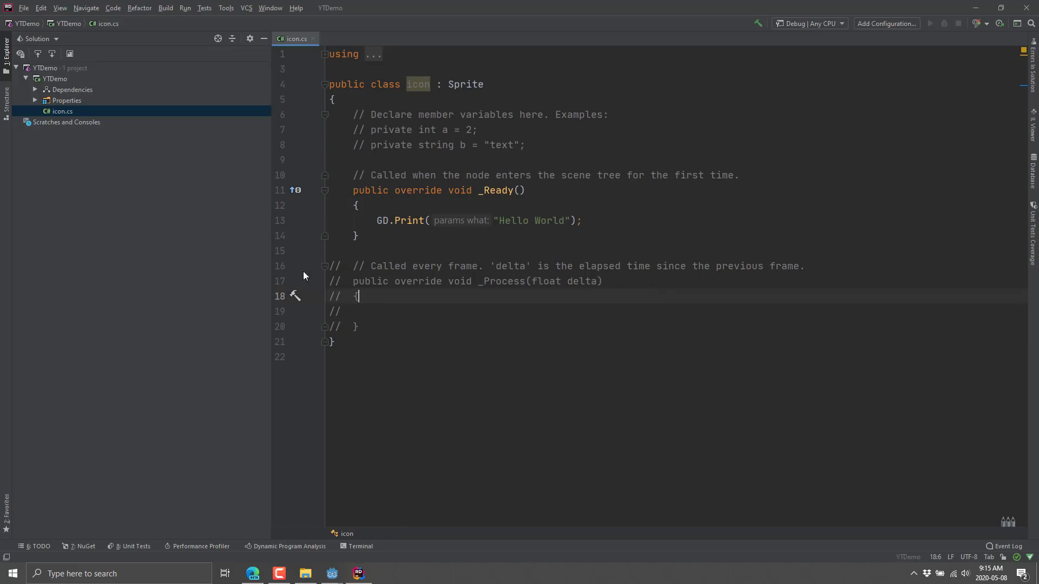
left_click(311, 206)
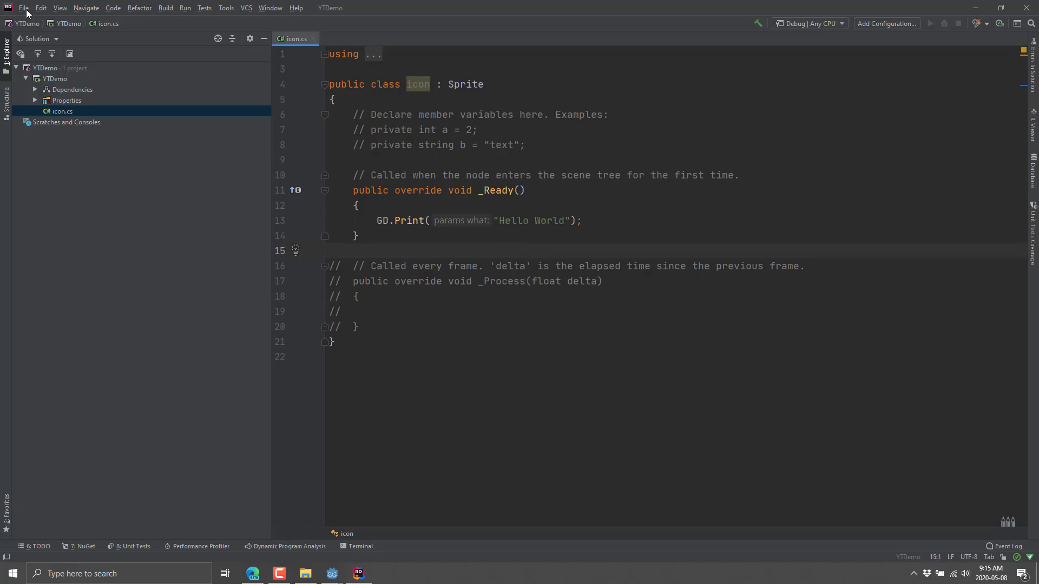
Step: Install Godot Support from the rider-godot zip via Settings > Plugins and restart Rider
left_click(24, 8)
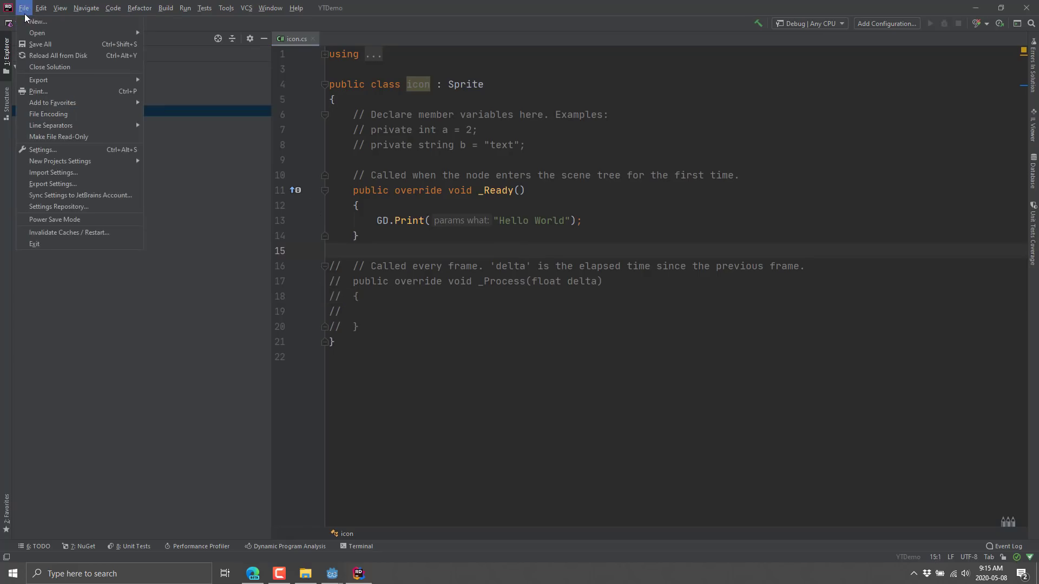
mouse_move(41, 150)
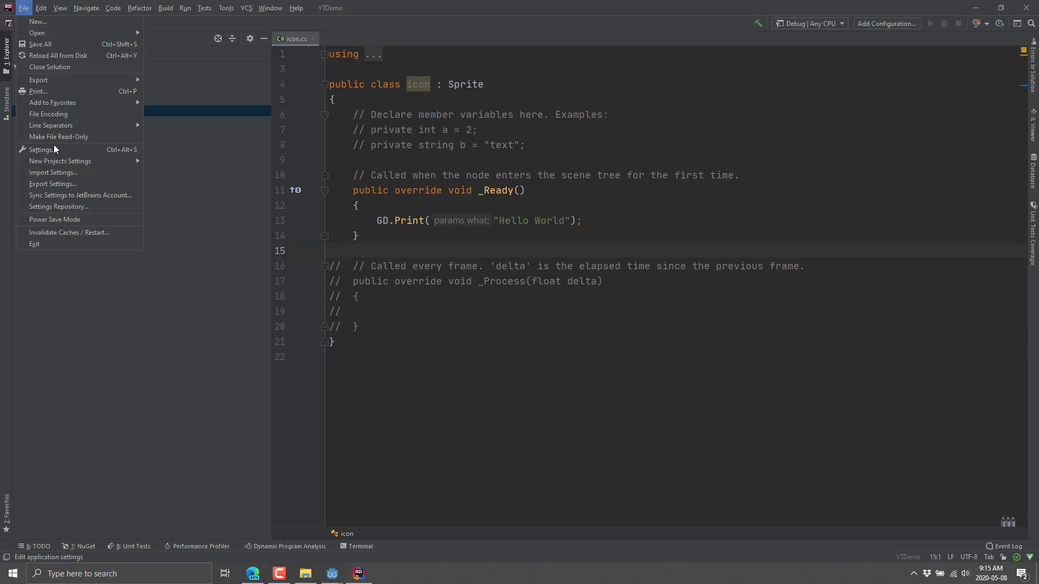
left_click(41, 150)
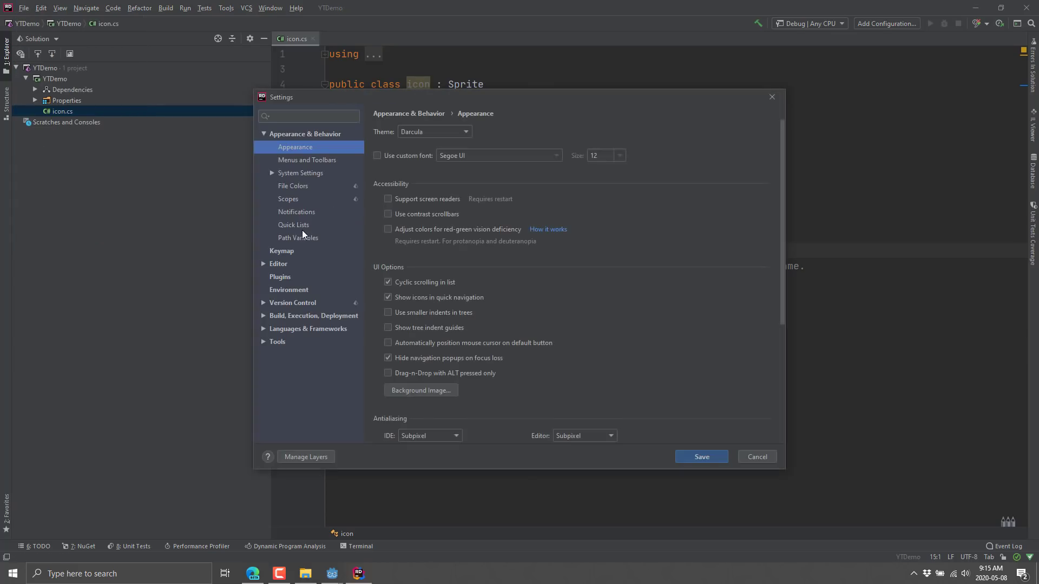
mouse_move(281, 280)
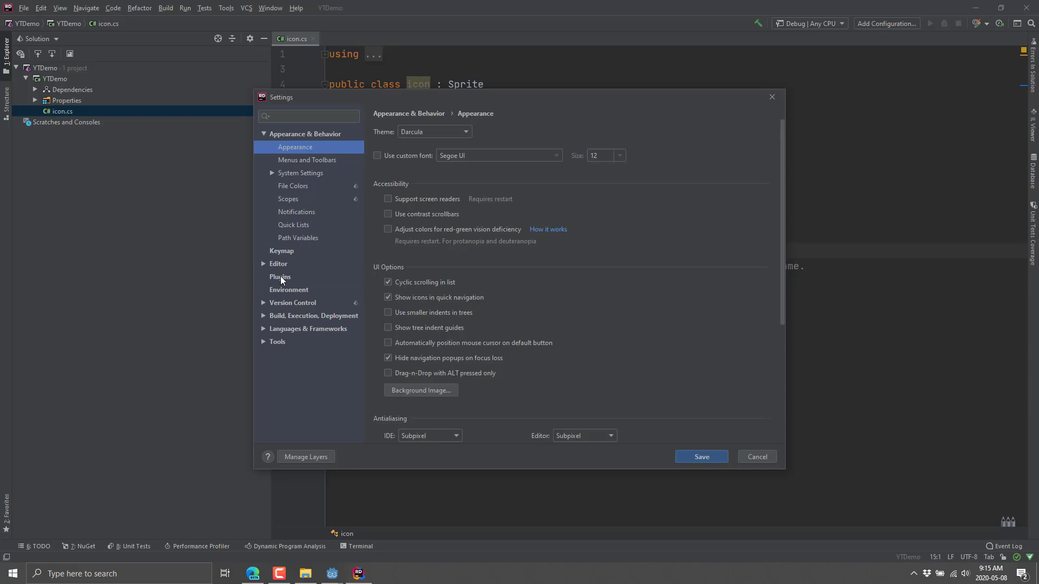
left_click(279, 277)
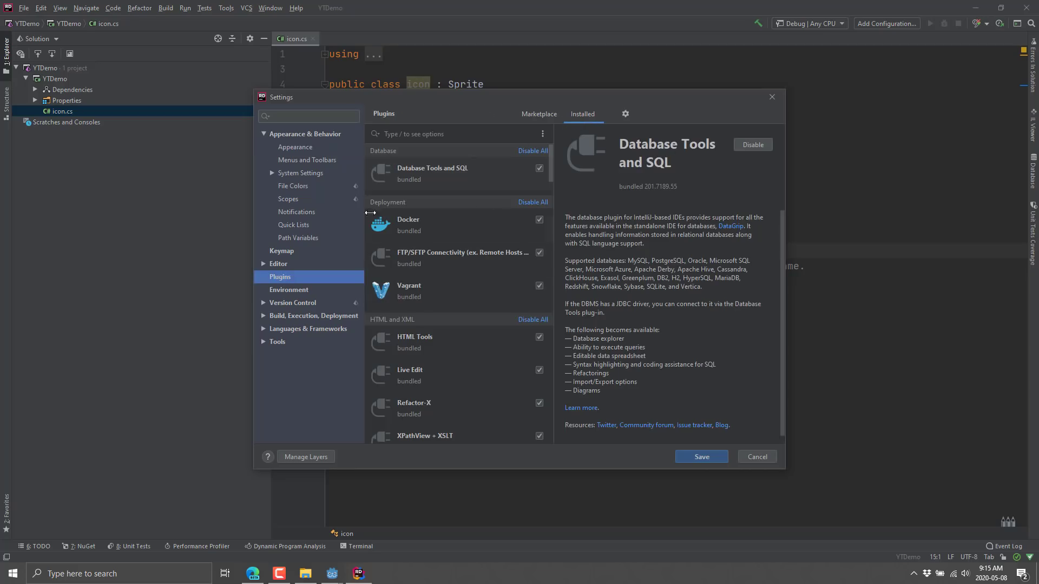
mouse_move(564, 126)
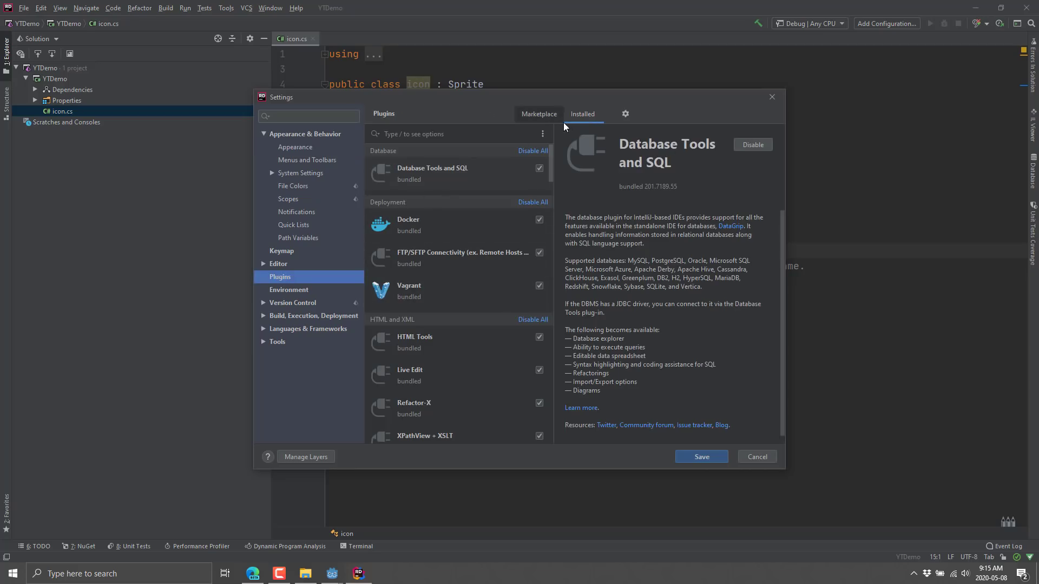
left_click(624, 113)
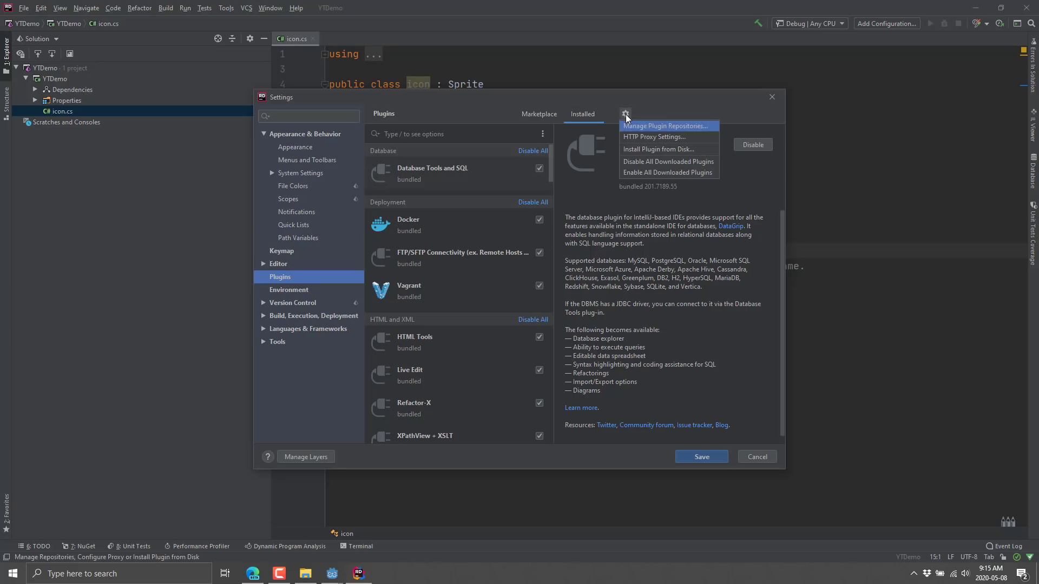
left_click(624, 113)
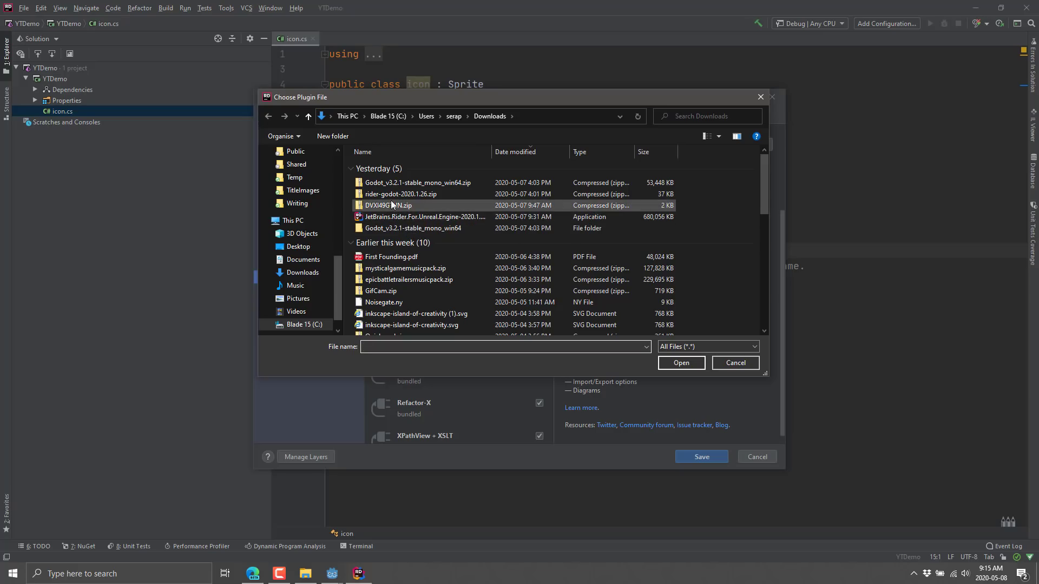
left_click(735, 362)
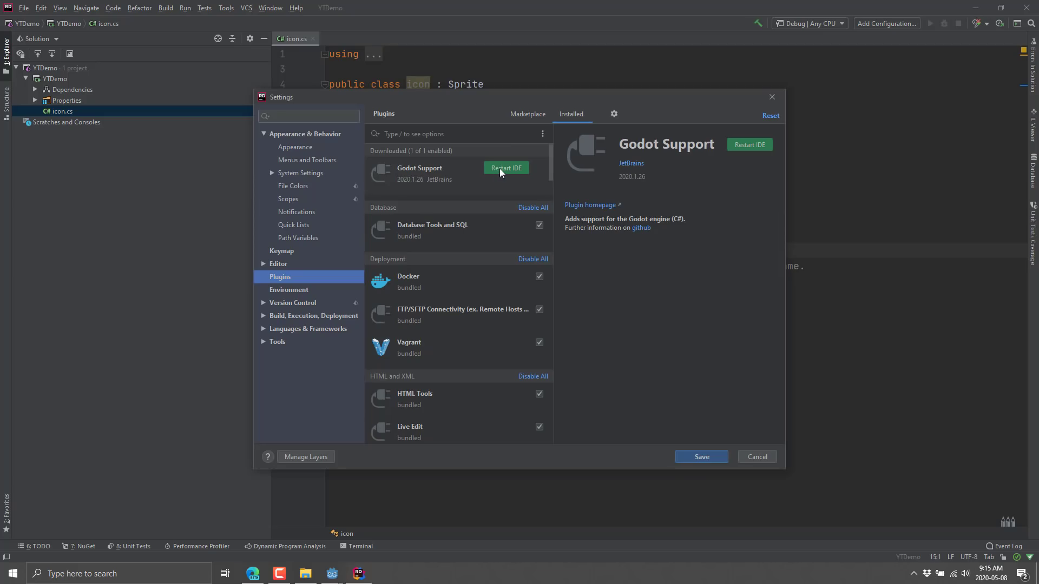
left_click(506, 168)
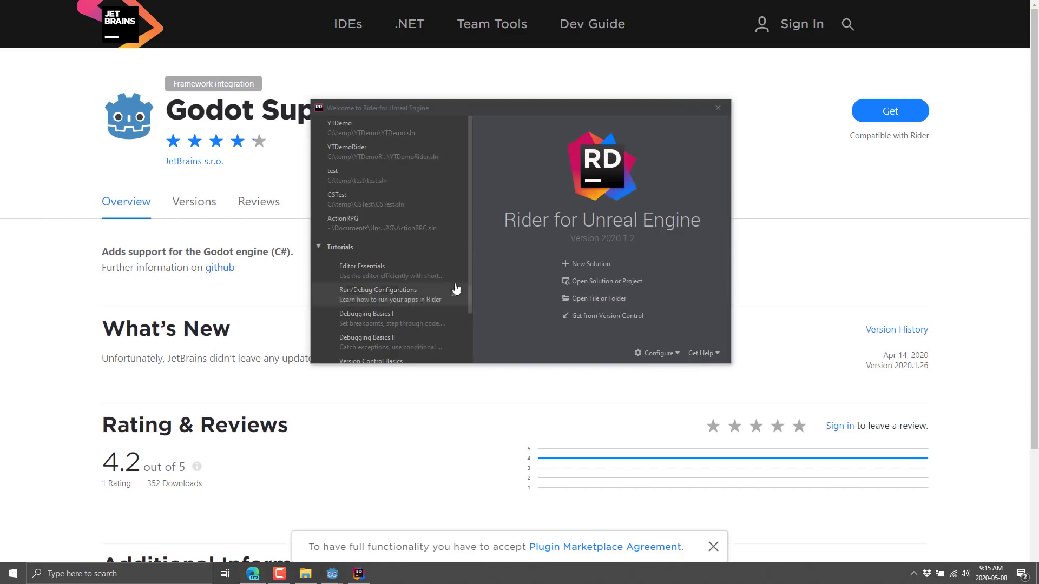
Step: Reopen YTDemo, dismiss the Defender notification, and select the Start and Debug configuration
left_click(339, 127)
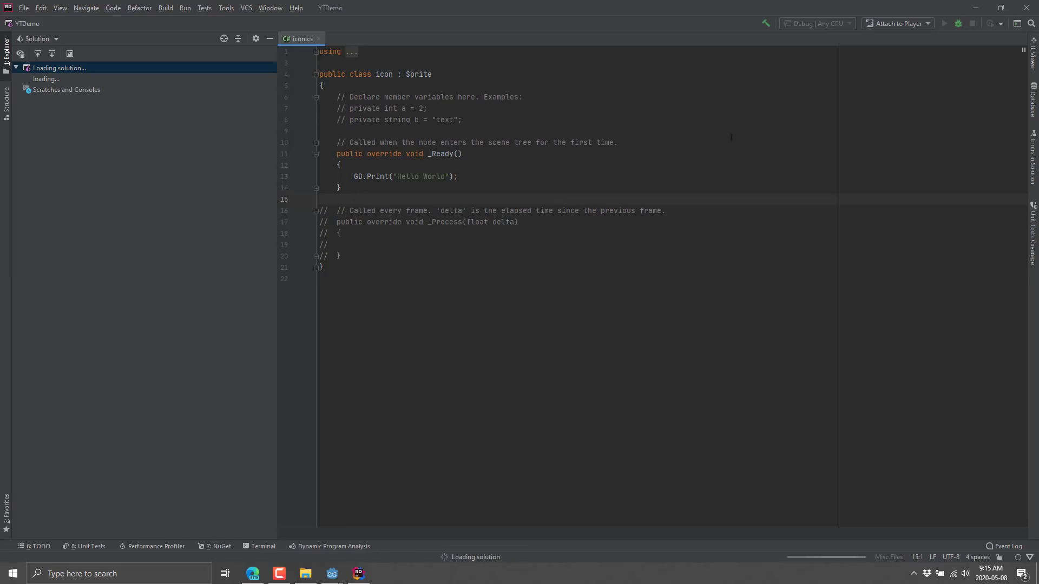
mouse_move(927, 27)
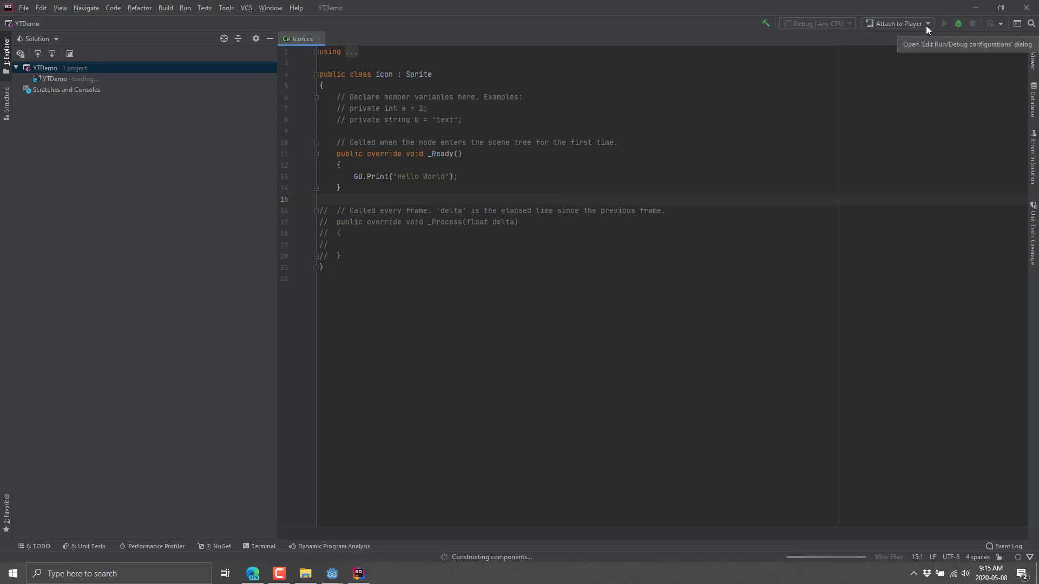
mouse_move(484, 560)
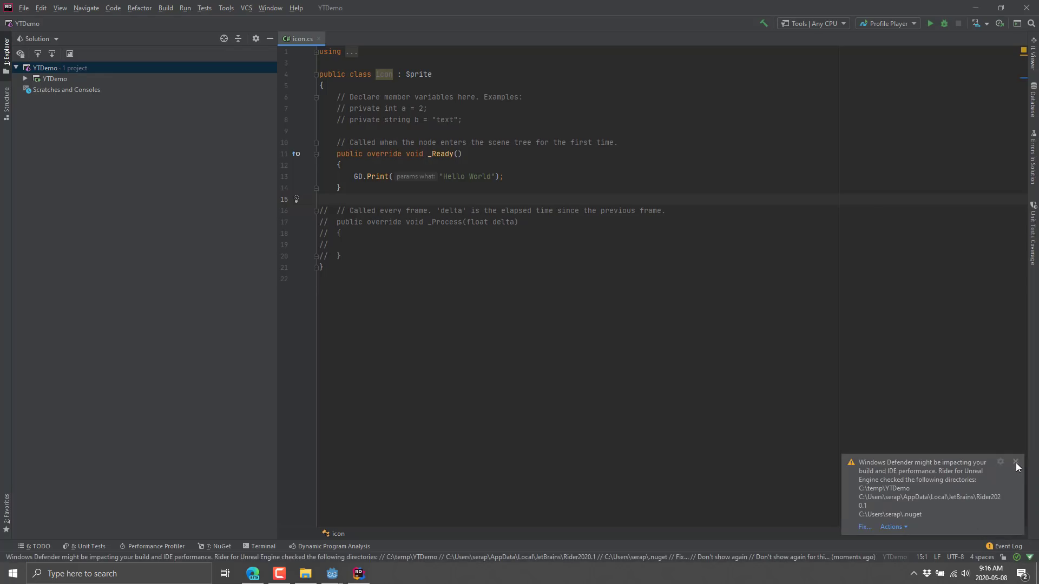
left_click(1015, 462)
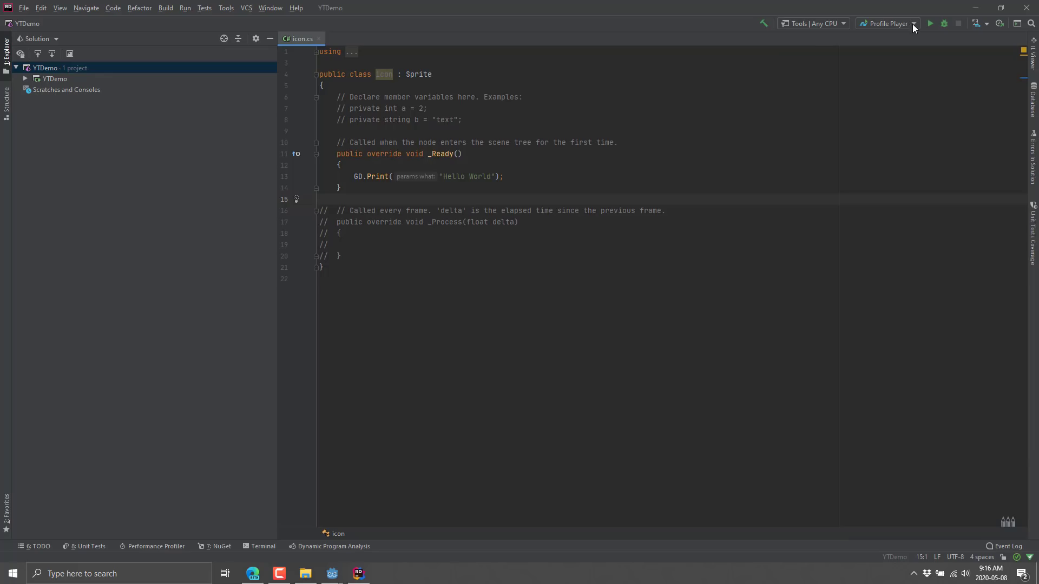
left_click(913, 23)
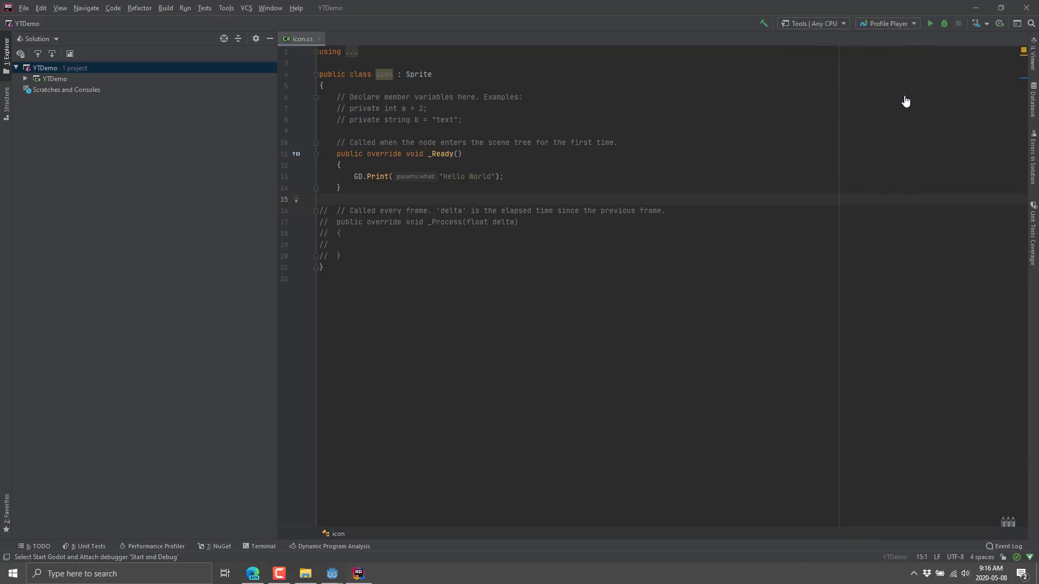
left_click(893, 23)
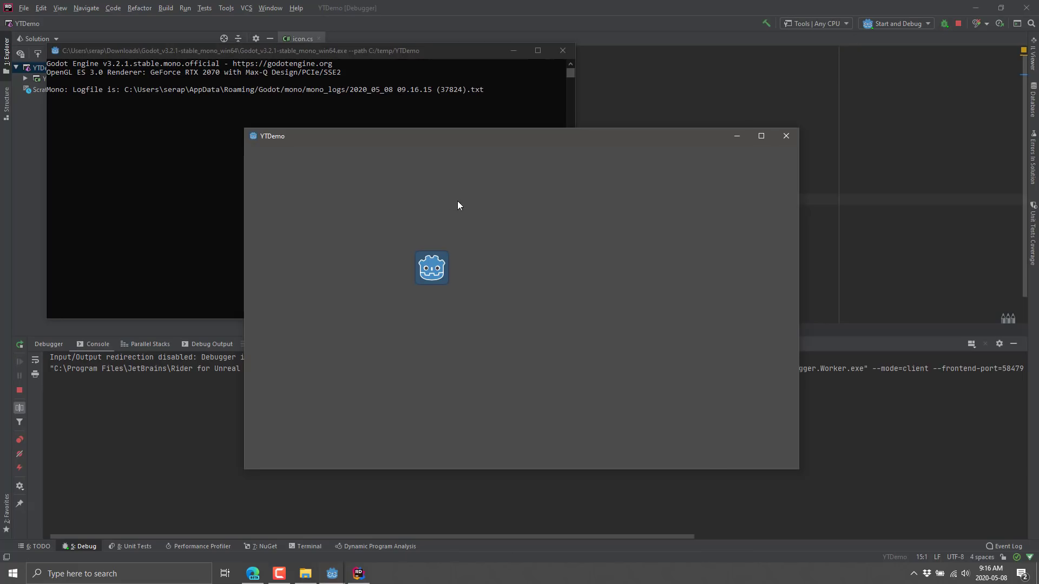
mouse_move(324, 331)
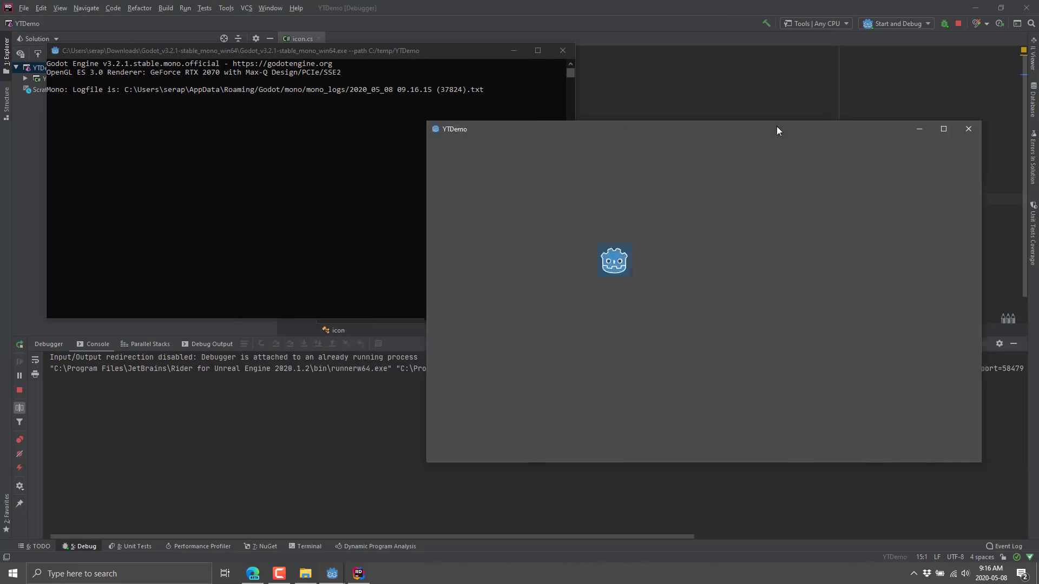
Step: Close the running YTDemo game window and set a breakpoint on the GD.Print line
left_click(968, 129)
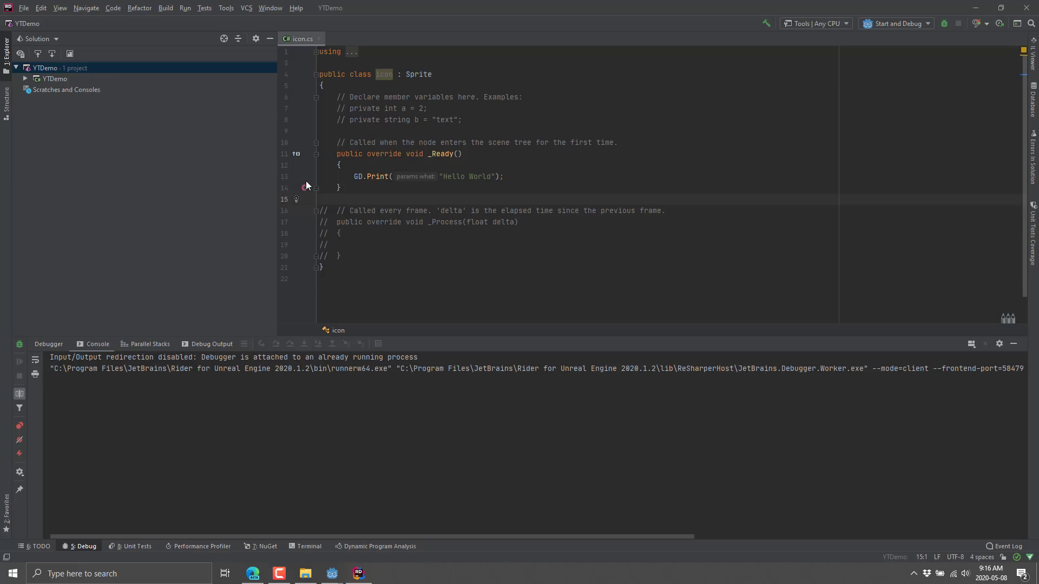
left_click(304, 176)
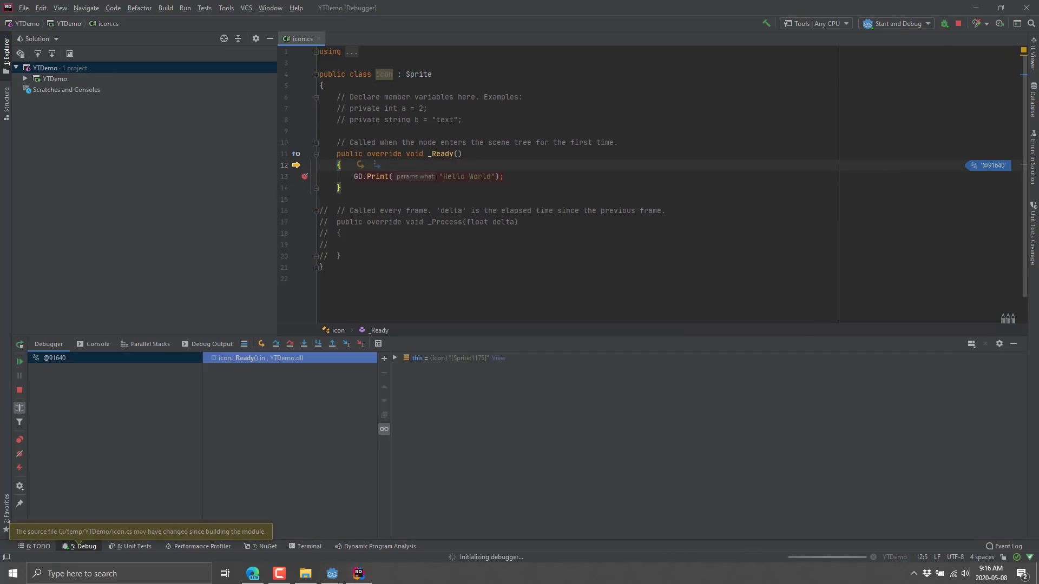
mouse_move(394, 359)
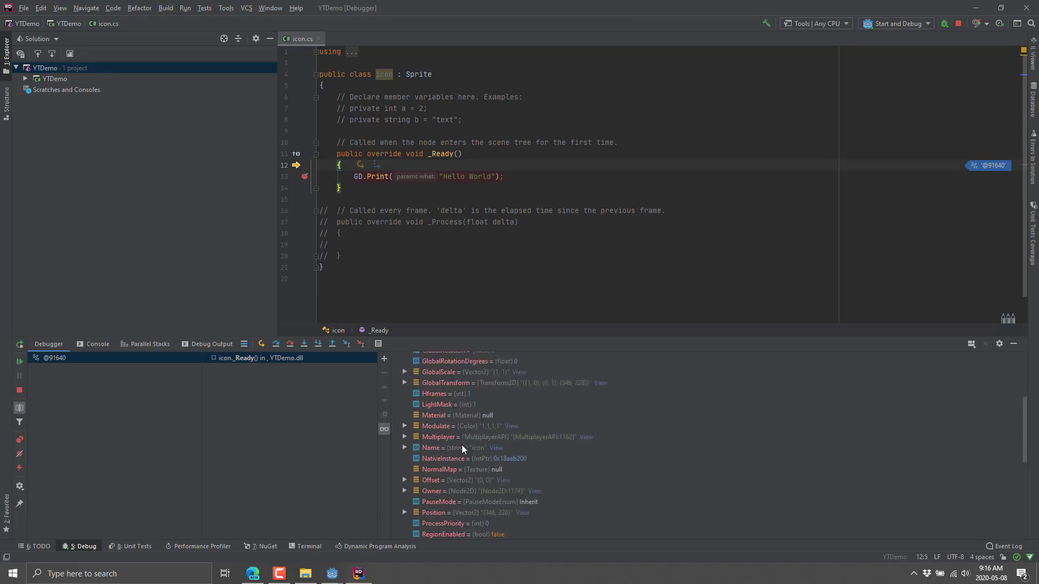
Step: Step over the GD.Print call, moving from line 12 to line 14 of icon.cs
scroll("down", 3)
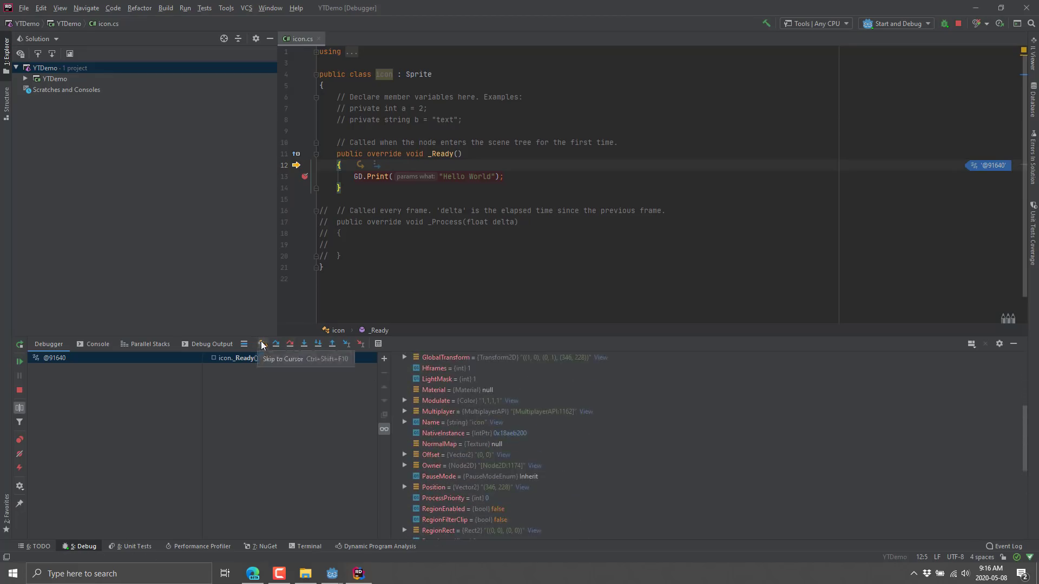
mouse_move(262, 343)
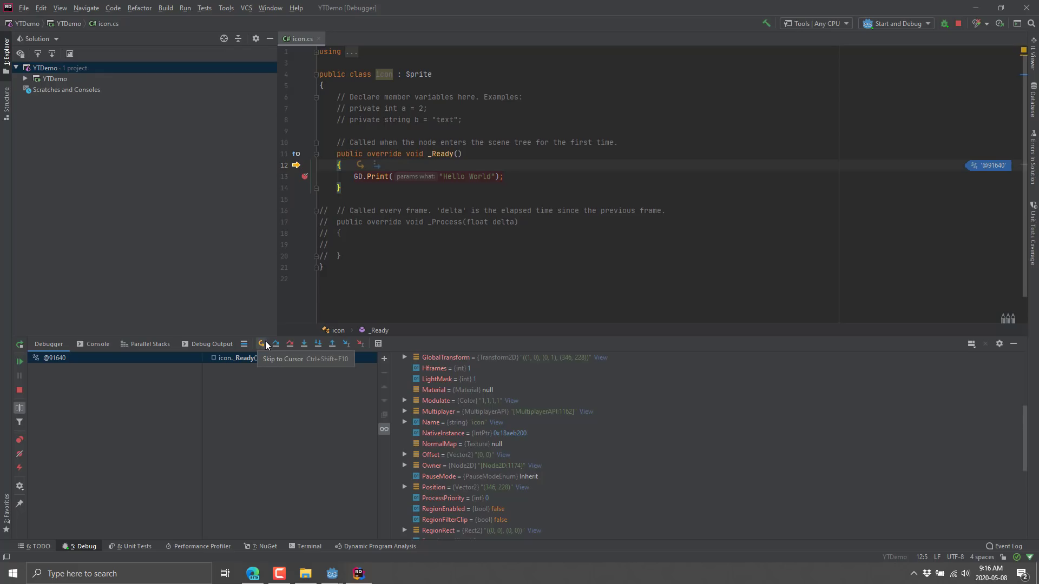
left_click(276, 343)
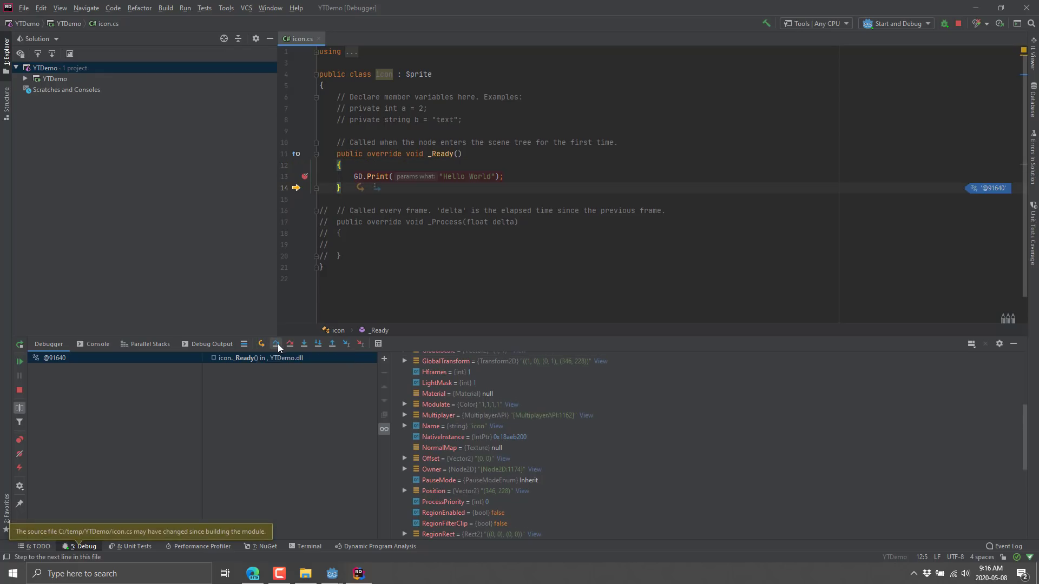
Step: Step into GodotTaskScheduler.Activate, step over two statements, then resume the program
left_click(278, 343)
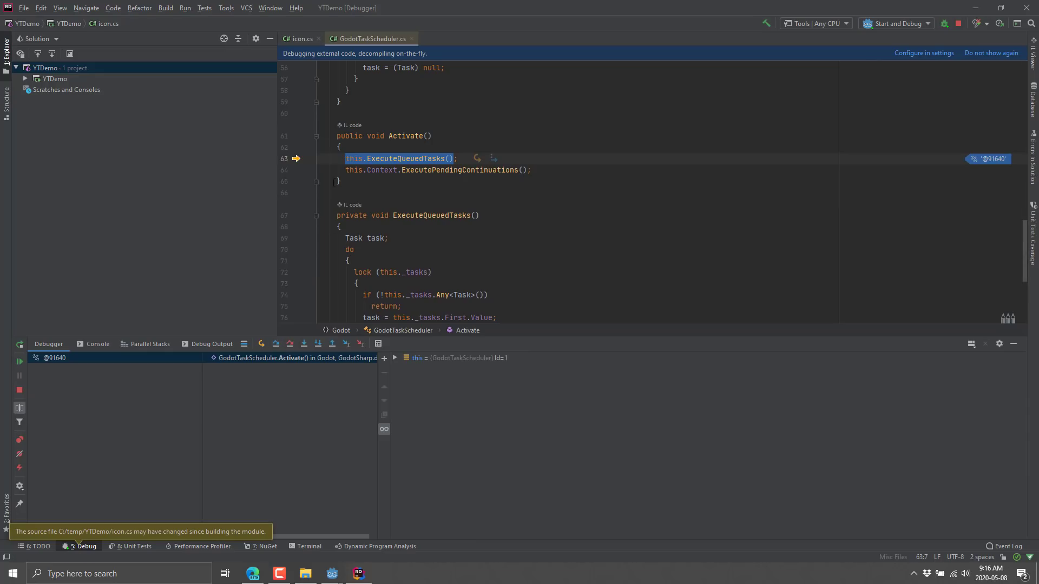
mouse_move(358, 43)
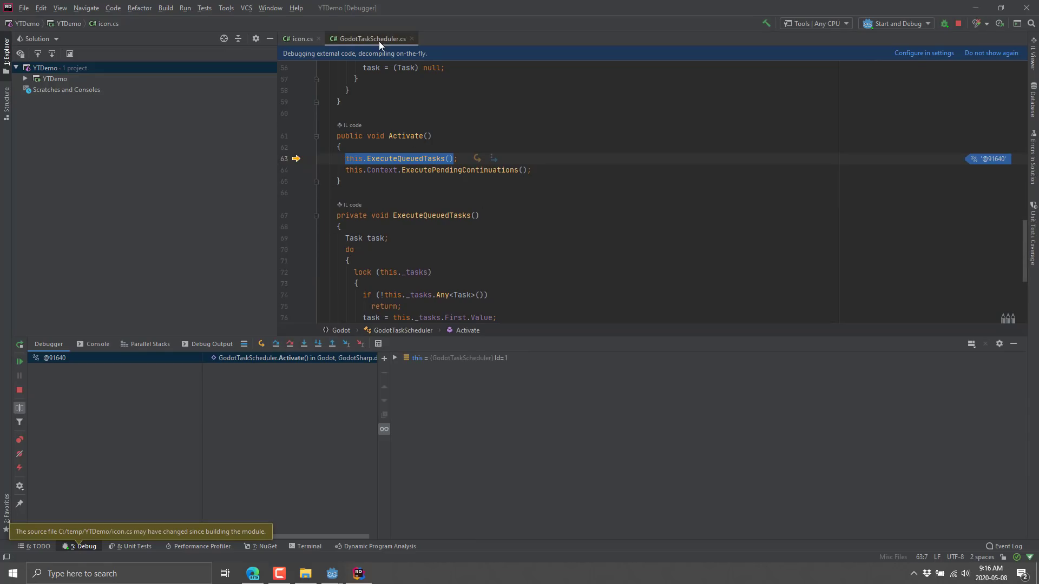
mouse_move(369, 38)
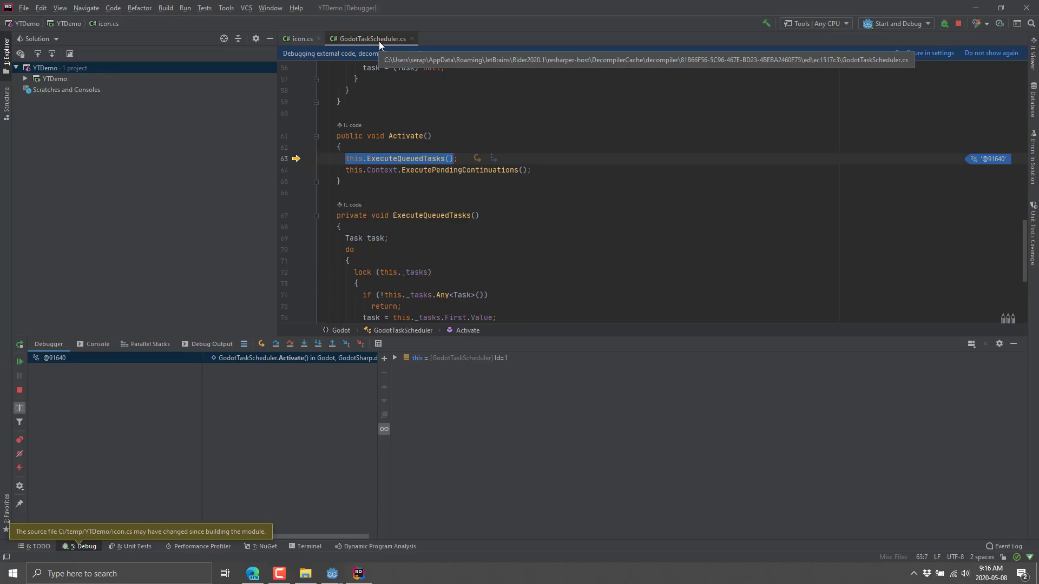
mouse_move(383, 34)
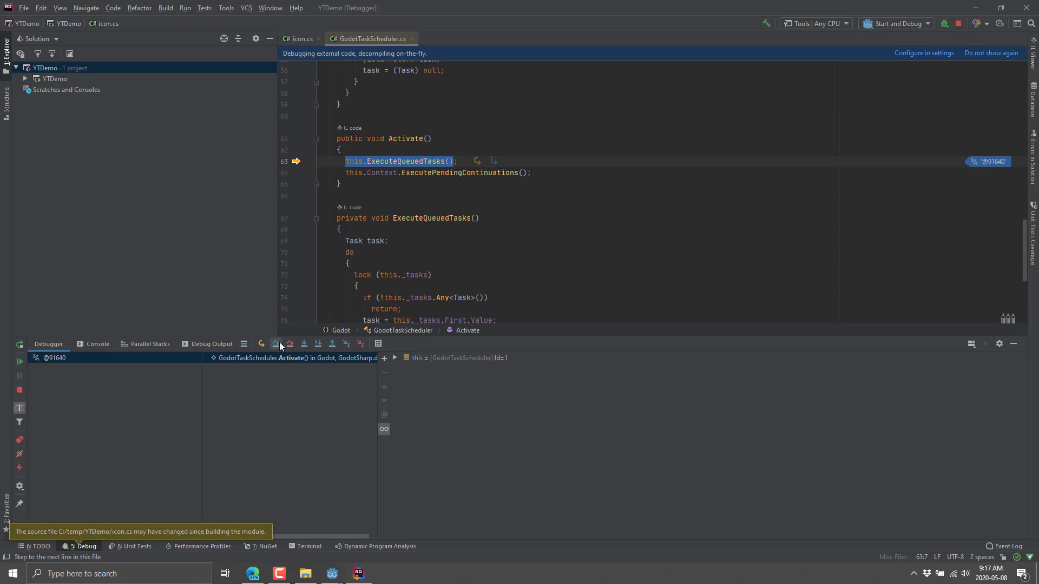
left_click(289, 344)
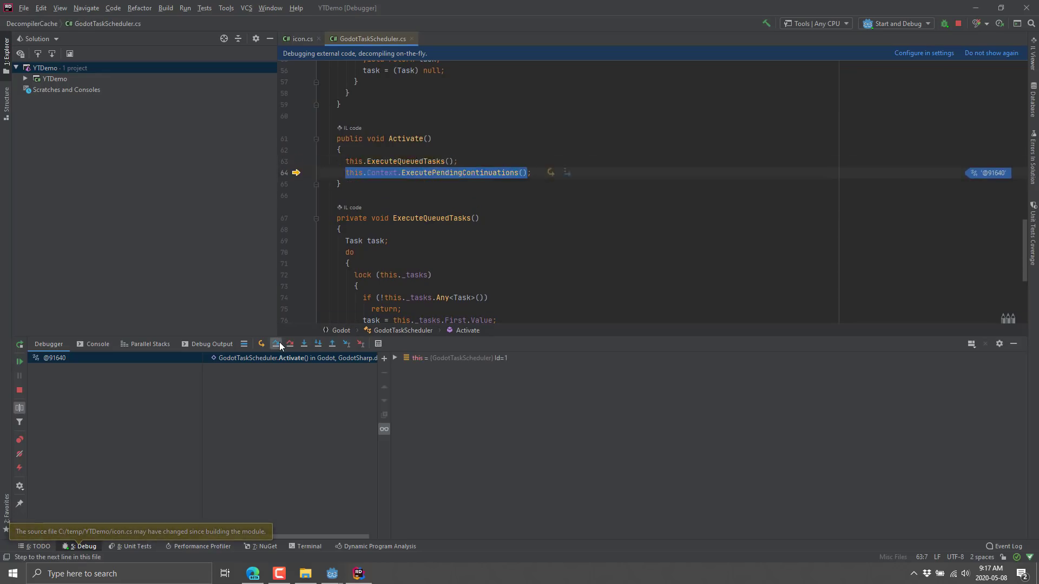
left_click(289, 343)
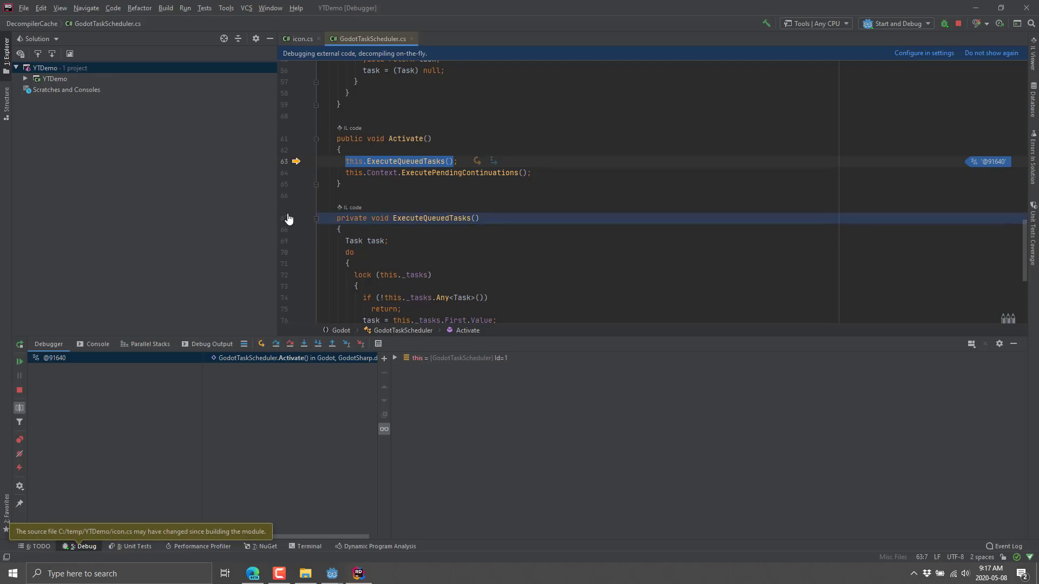
left_click(299, 39)
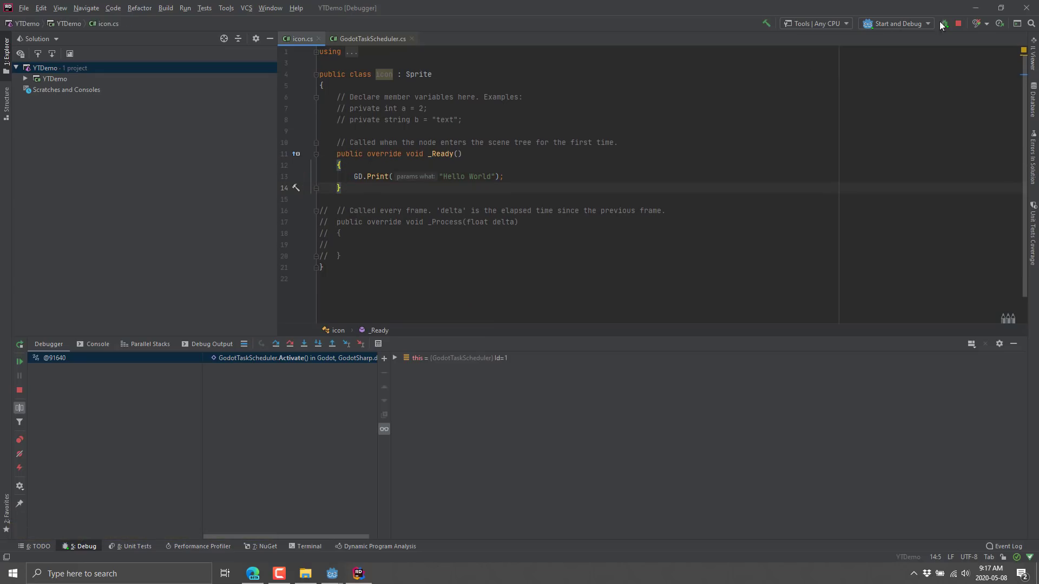
Step: Stop the YTDemo debugging session and browse the File menu
left_click(958, 23)
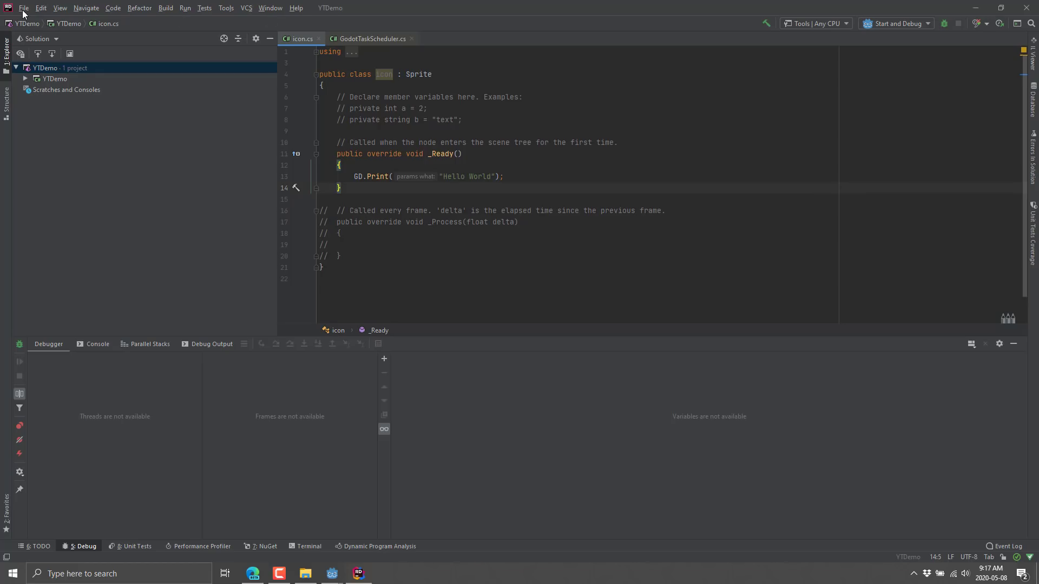
left_click(24, 7)
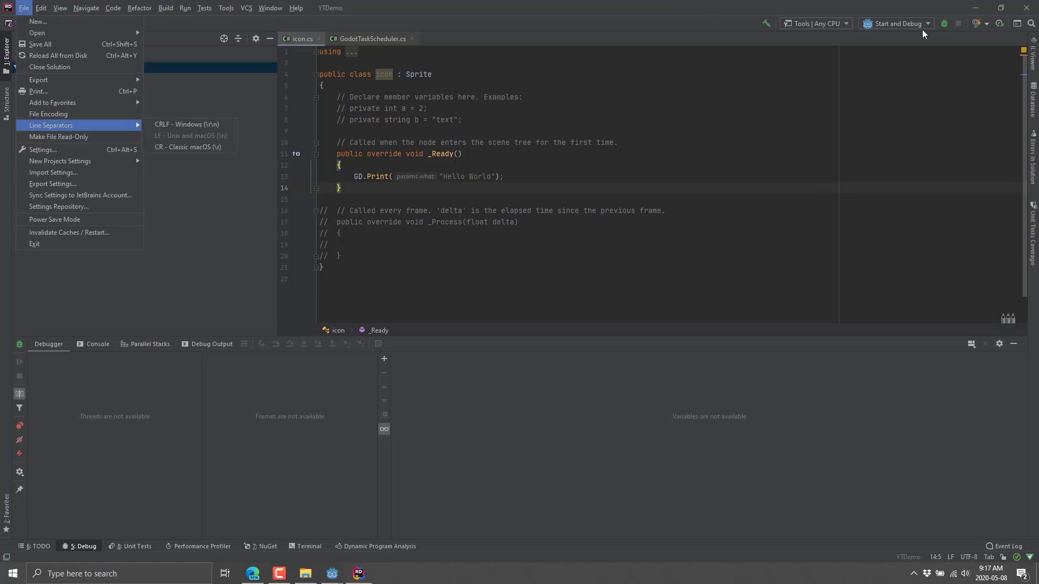
mouse_move(945, 23)
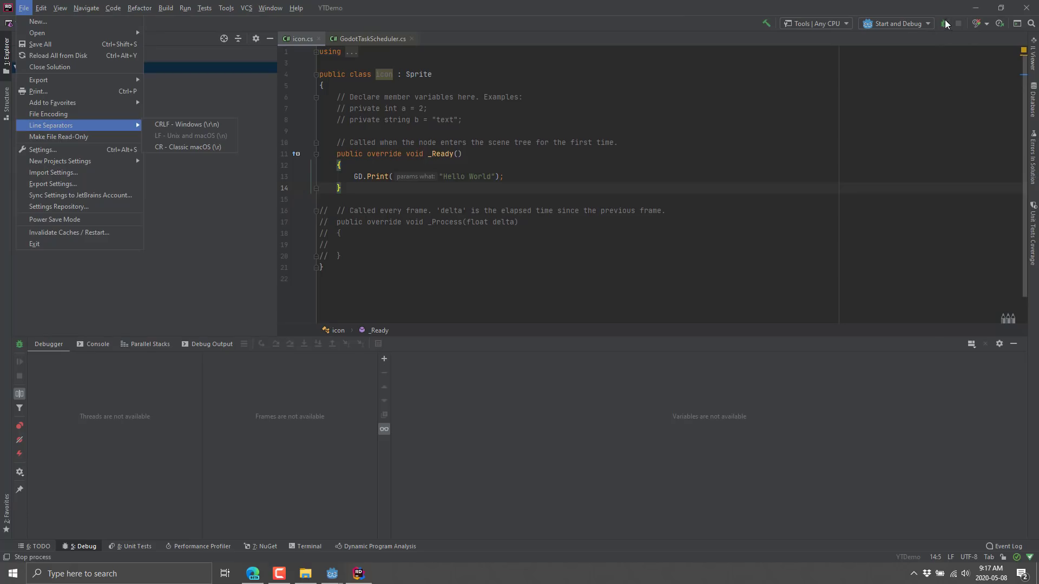
mouse_move(945, 23)
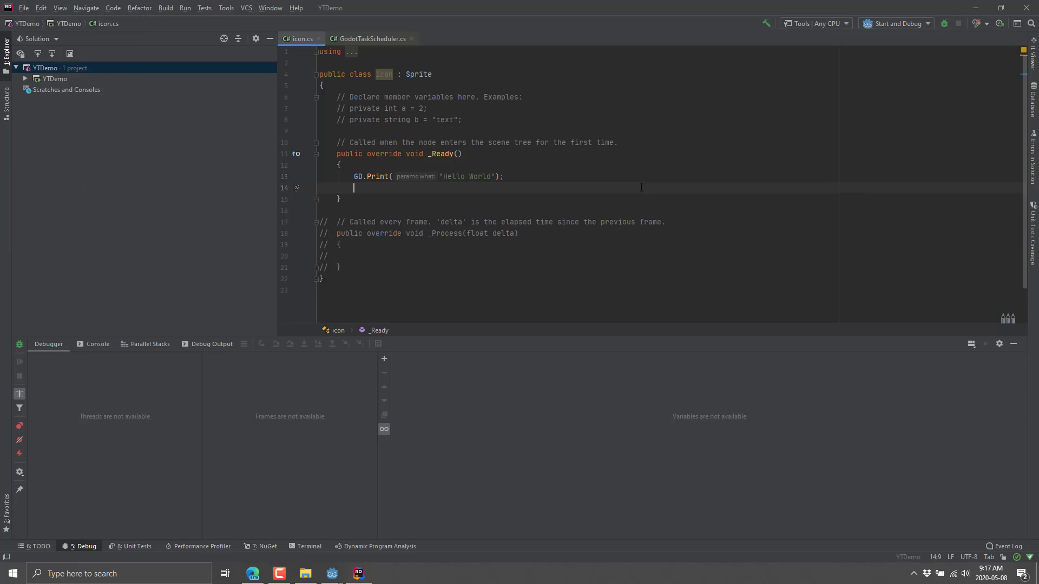
Step: Add the line int i = 42 in _Ready, then change int to var
type("iint a =")
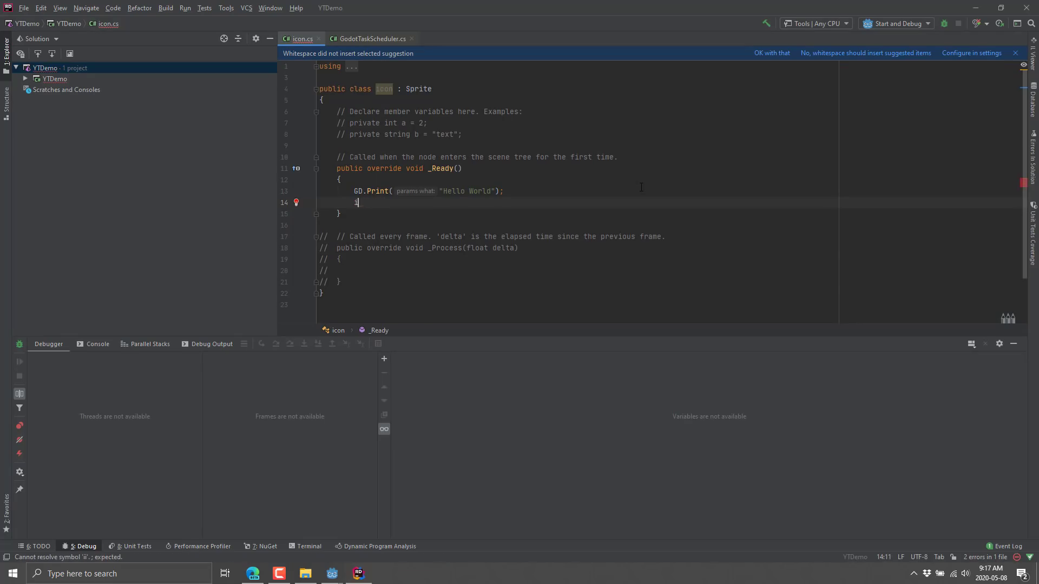
type("nt i = 42;")
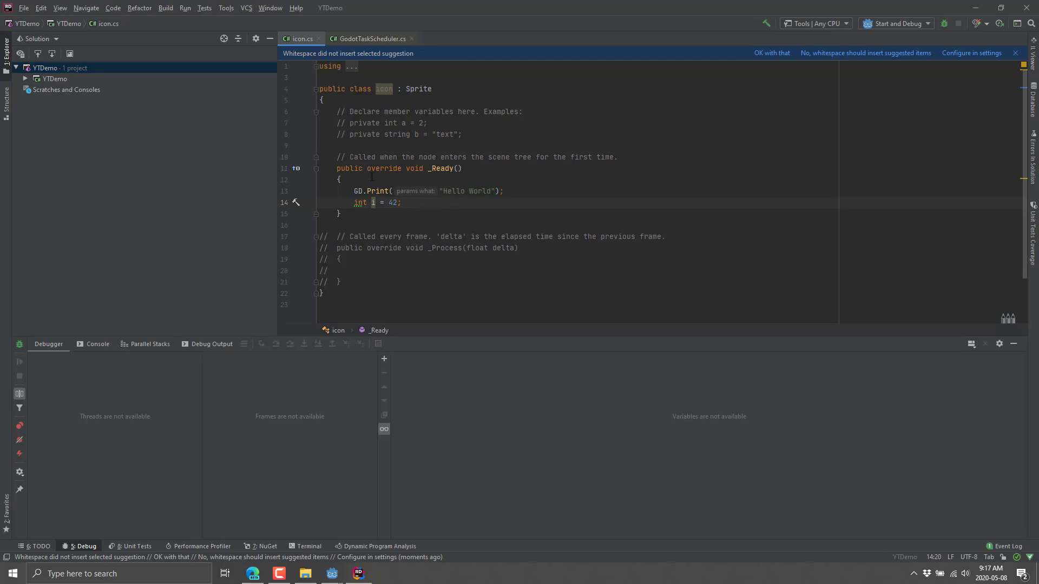
type("var")
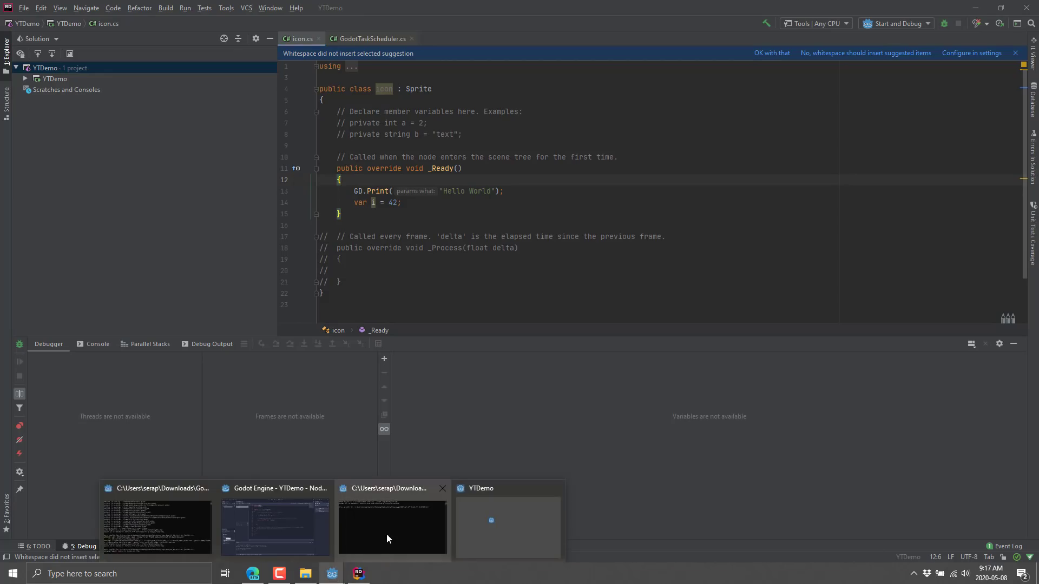
Step: Confirm Godot's script editor shows var i = 42 on line 14, then return to Rider
left_click(279, 526)
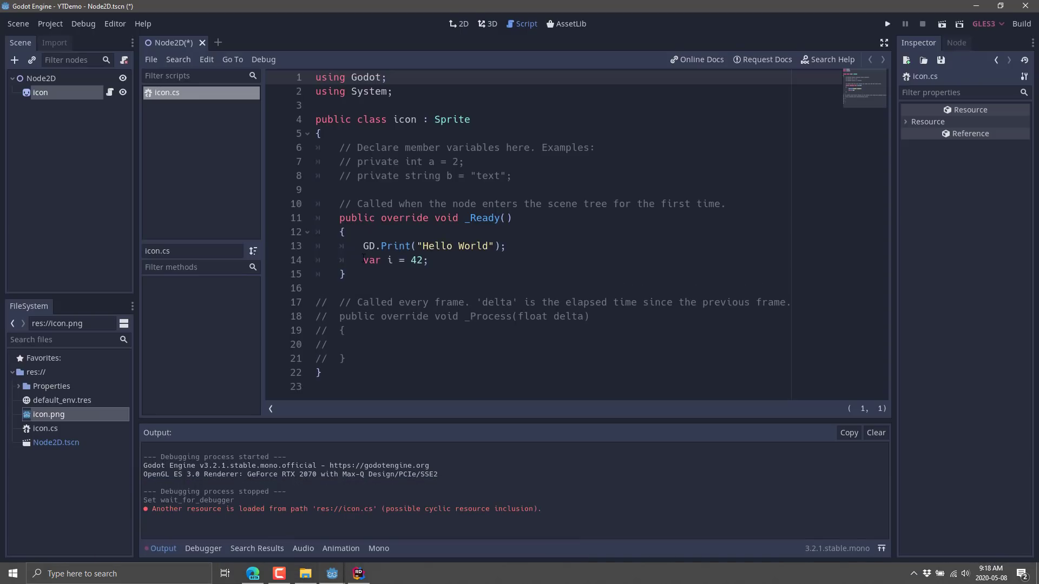
left_click(429, 260)
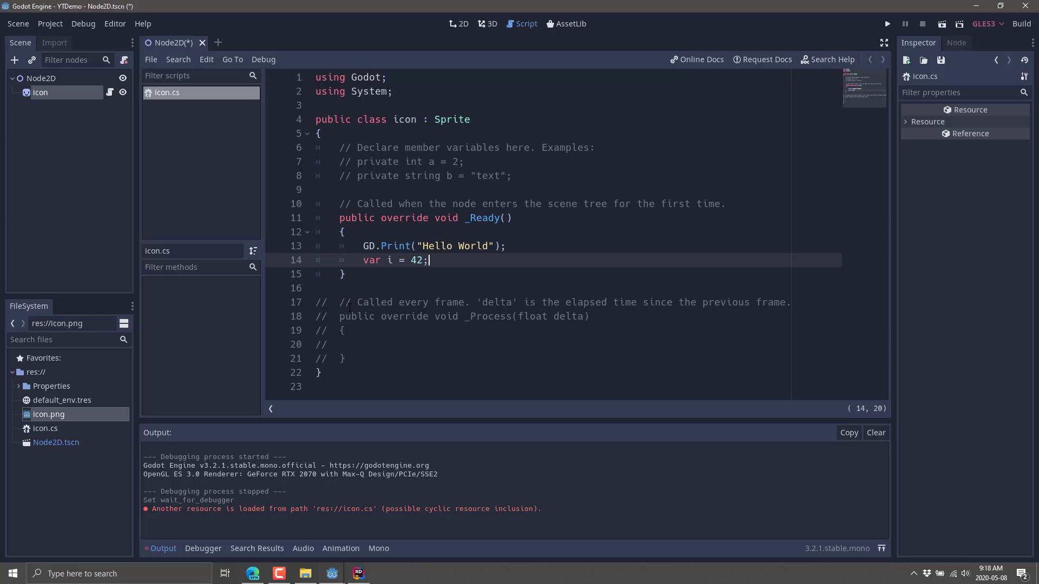
mouse_move(305, 464)
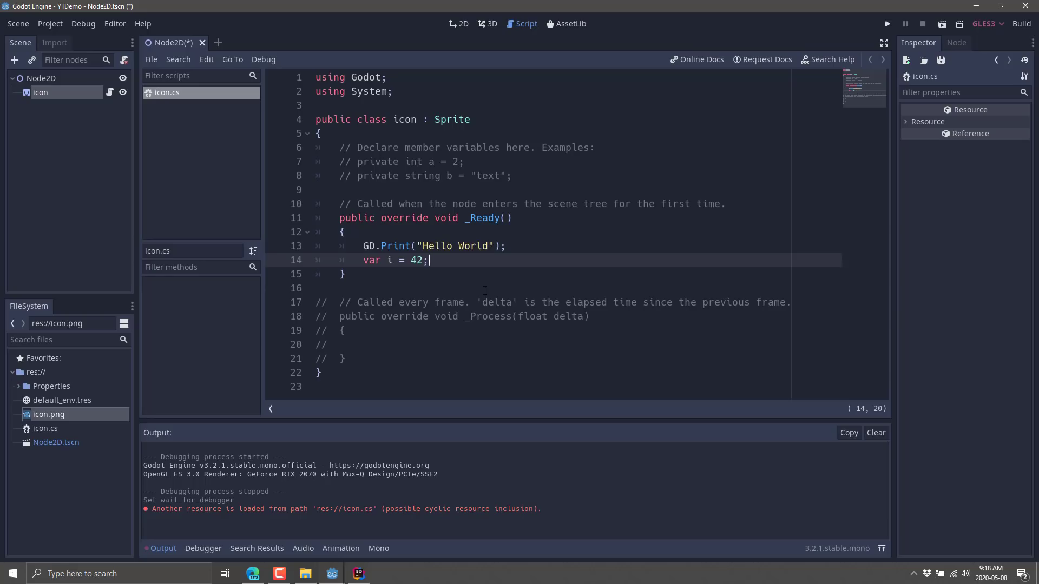
key("alt+tab")
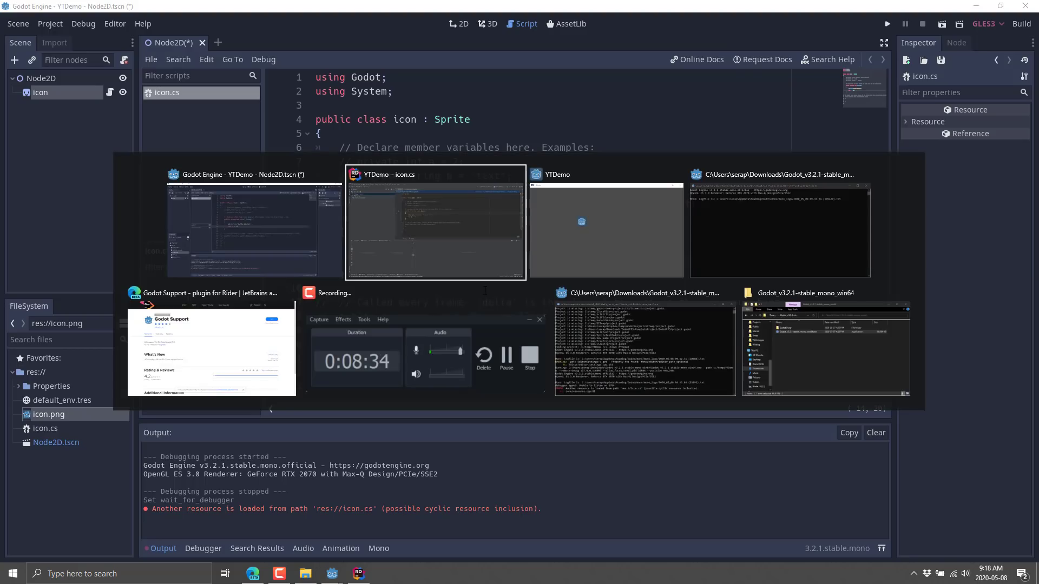
left_click(434, 222)
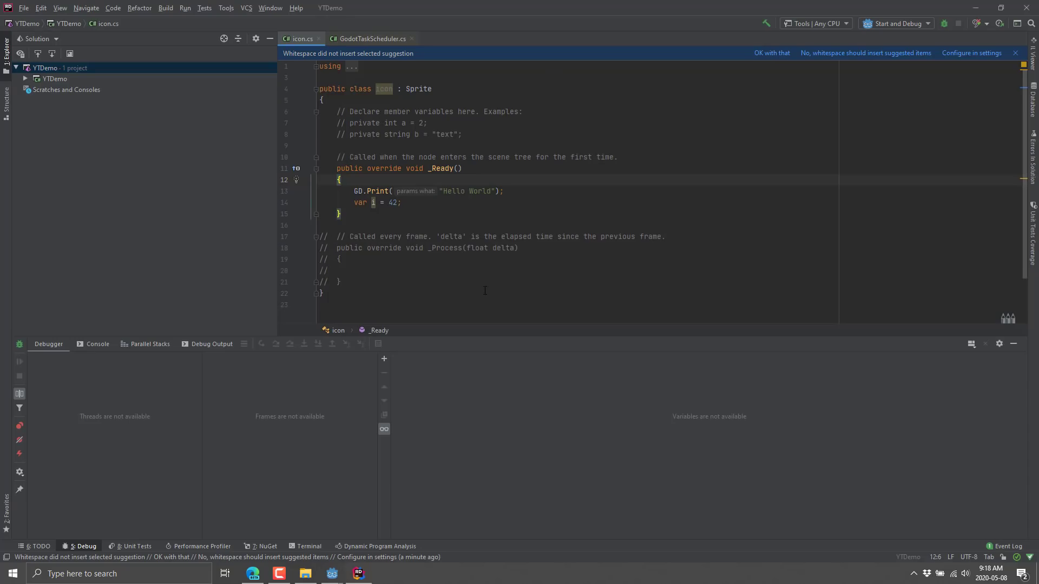